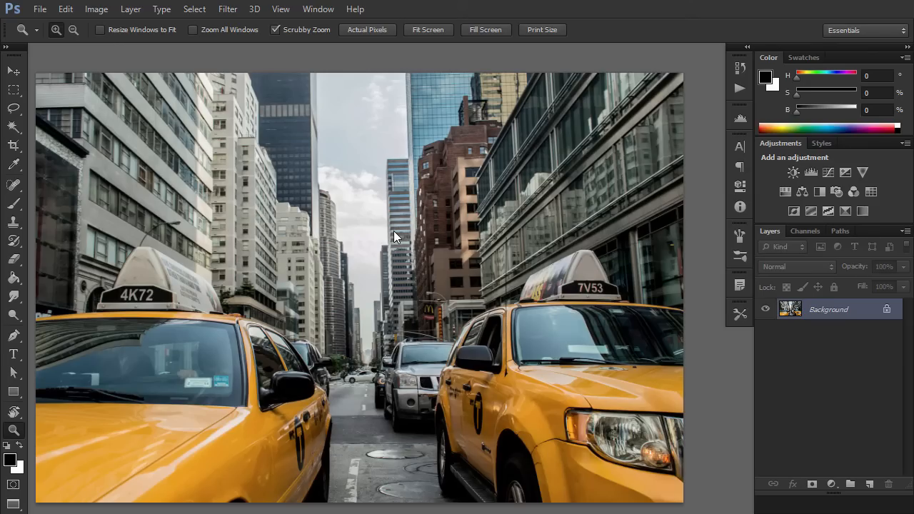
{"action": "mouse_move", "coordinate": [223, 137]}
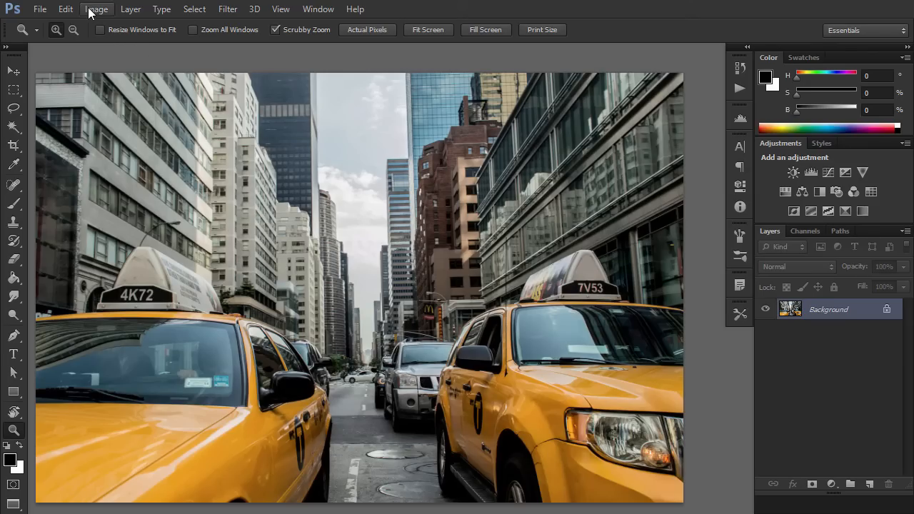
- Review the taxi photo's colour mode under the Image menu before adding layers
{"action": "left_click", "coordinate": [97, 9]}
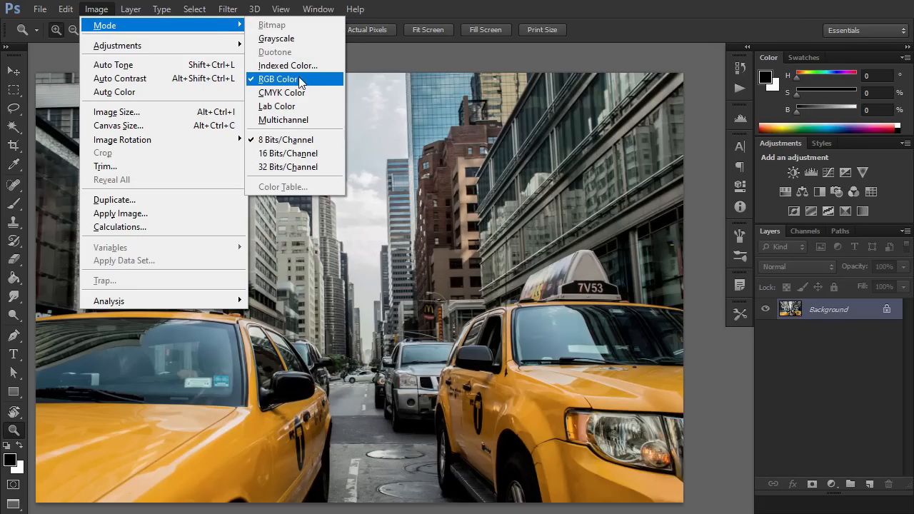
{"action": "mouse_move", "coordinate": [368, 106]}
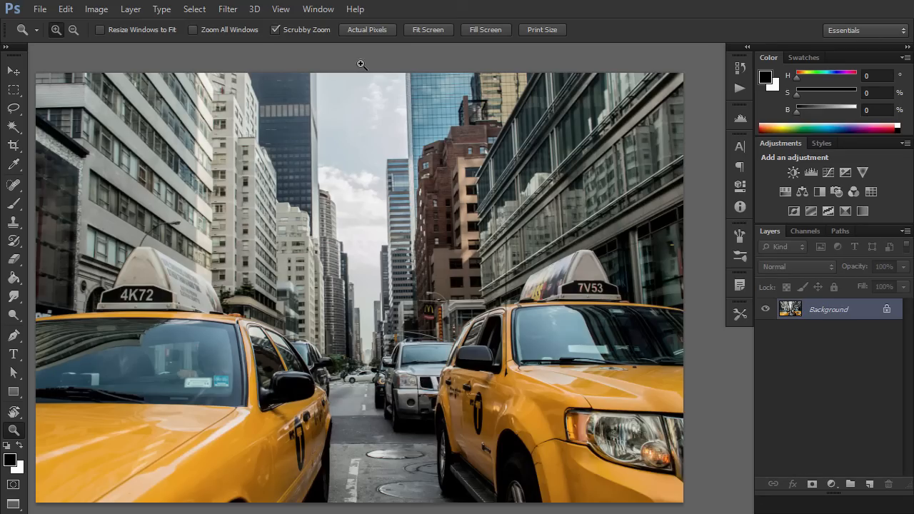
{"action": "left_click", "coordinate": [97, 9]}
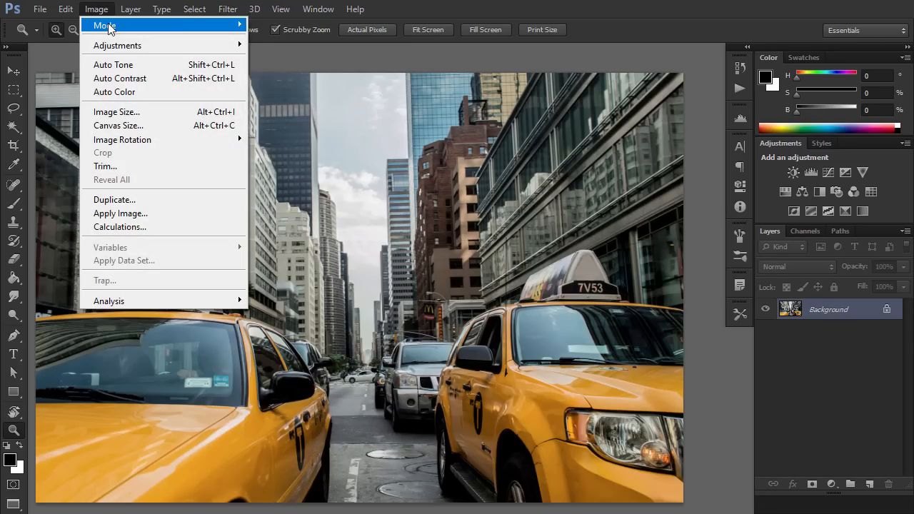
{"action": "left_click", "coordinate": [117, 111]}
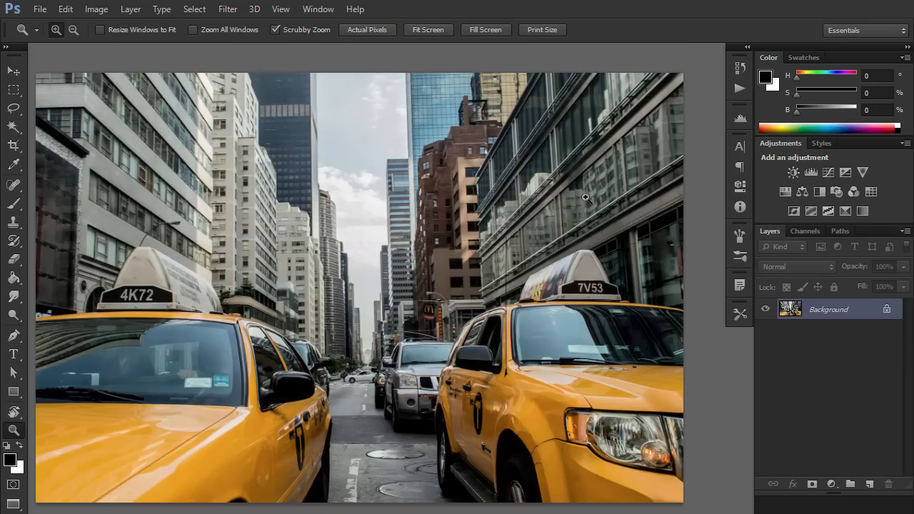
{"action": "mouse_move", "coordinate": [364, 170]}
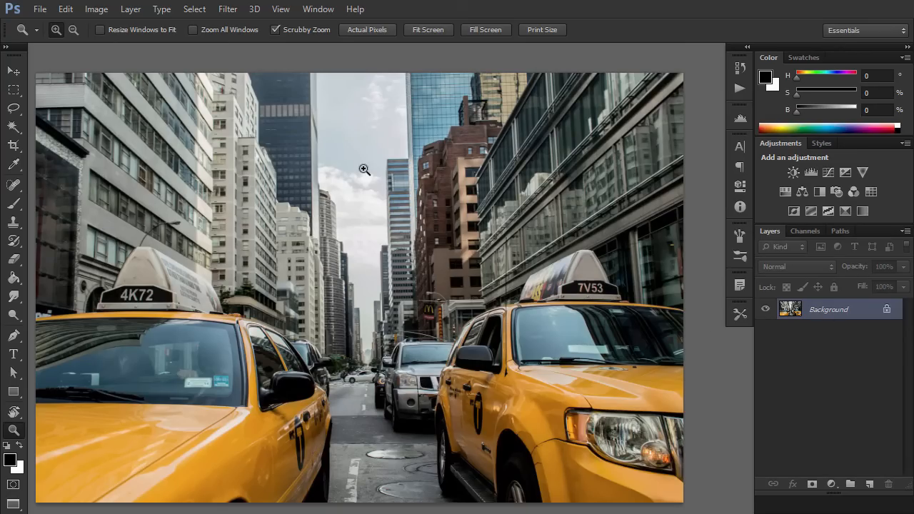
{"action": "left_click", "coordinate": [131, 9]}
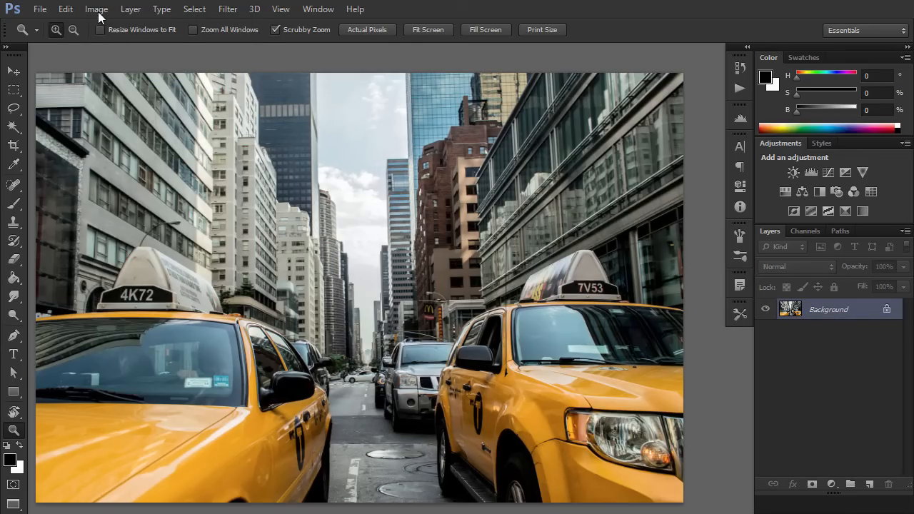
{"action": "left_click", "coordinate": [98, 9]}
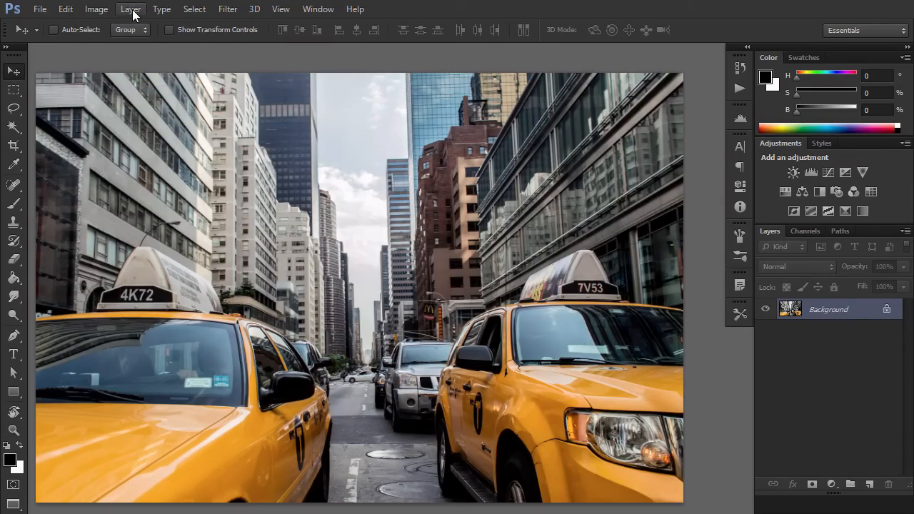
- Add a solid colour fill layer named Background Color in beige #d6cdb2
{"action": "left_click", "coordinate": [131, 9]}
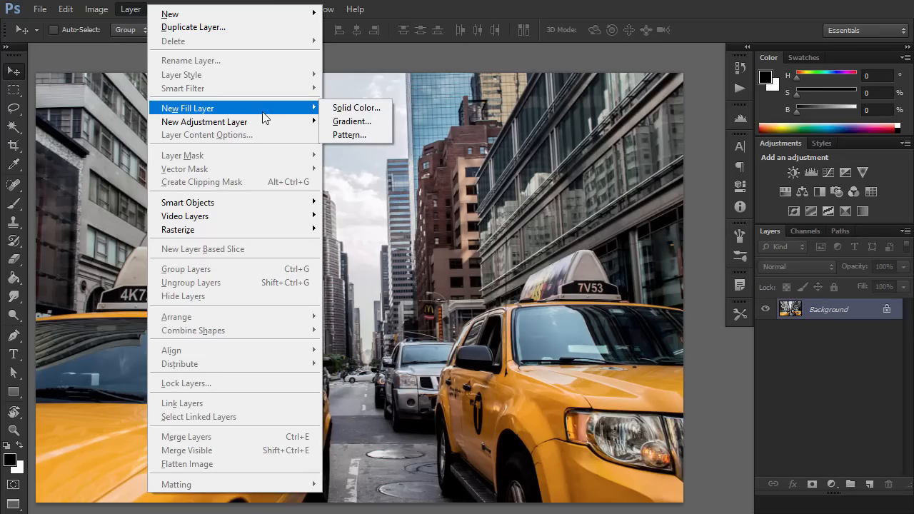
{"action": "left_click", "coordinate": [356, 108]}
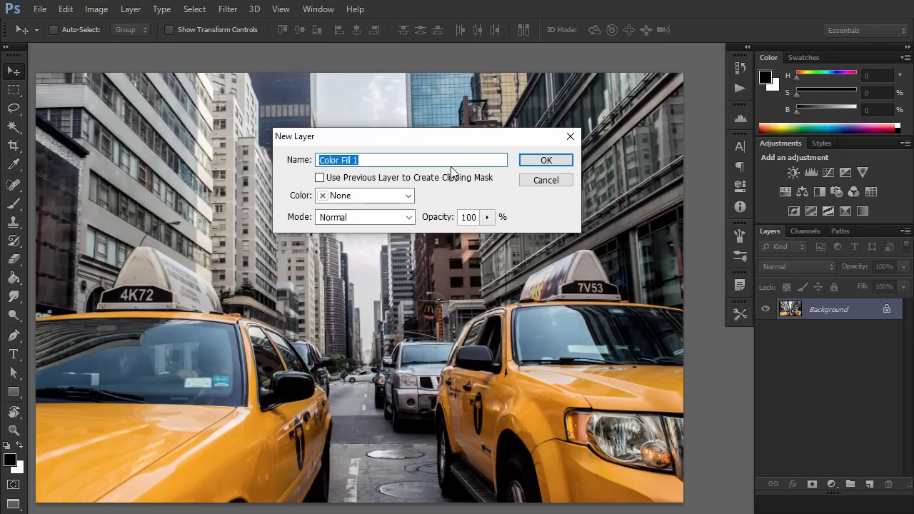
{"action": "type", "text": "Background Color"}
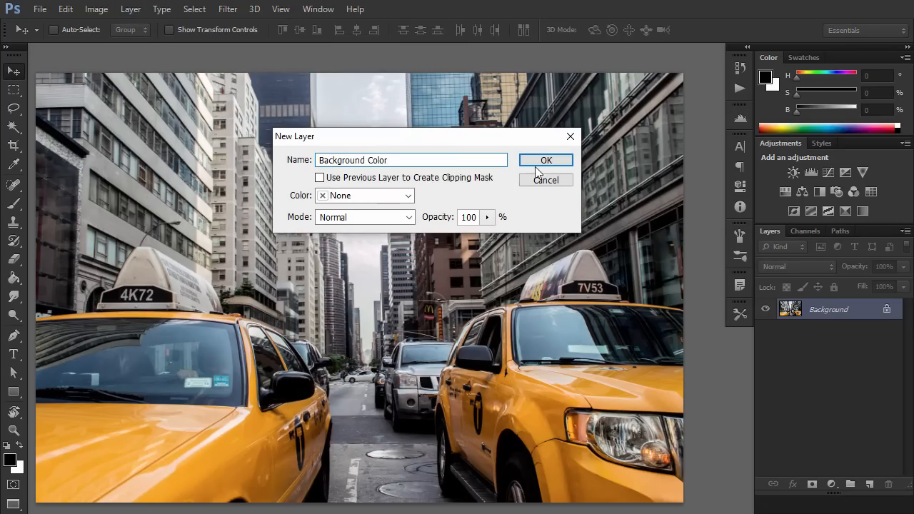
{"action": "left_click", "coordinate": [546, 160]}
{"action": "type", "text": "d6cdb2"}
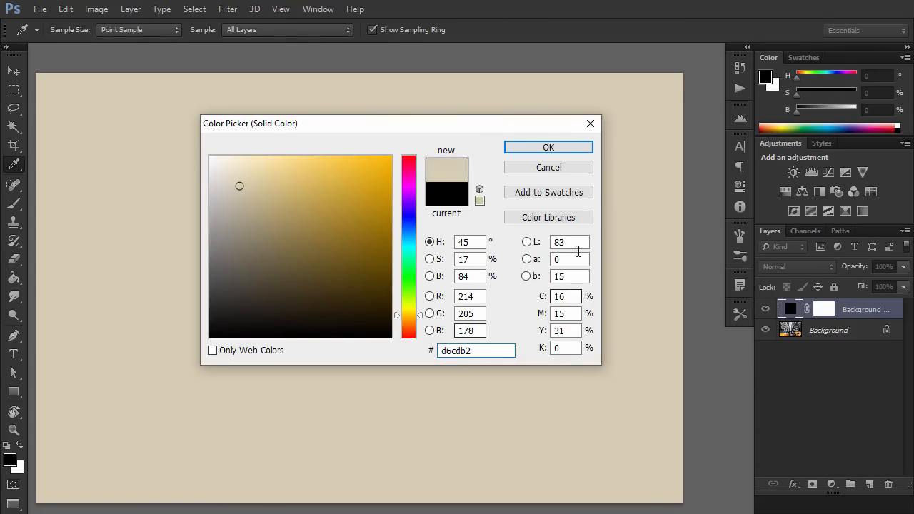
{"action": "left_click", "coordinate": [549, 147]}
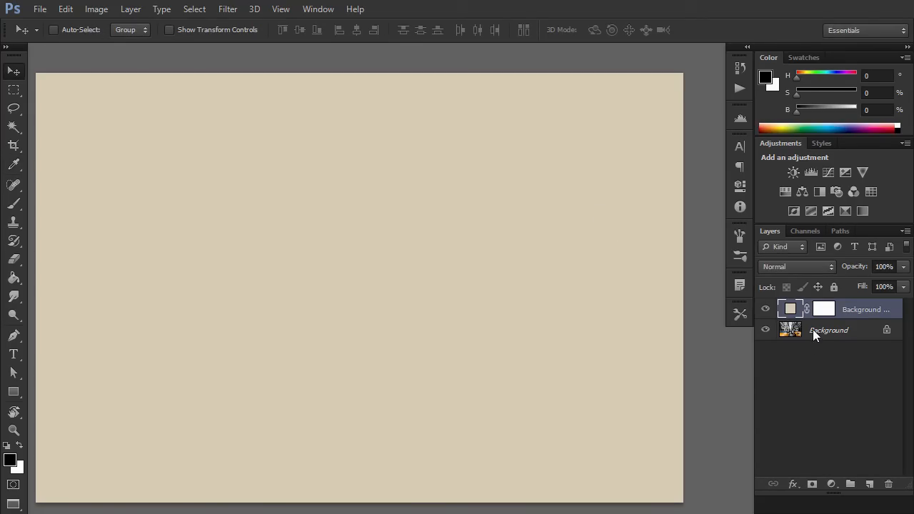
- Duplicate the Background taxi photo to the top and apply the Sketch > Photocopy filter
{"action": "left_click", "coordinate": [130, 9]}
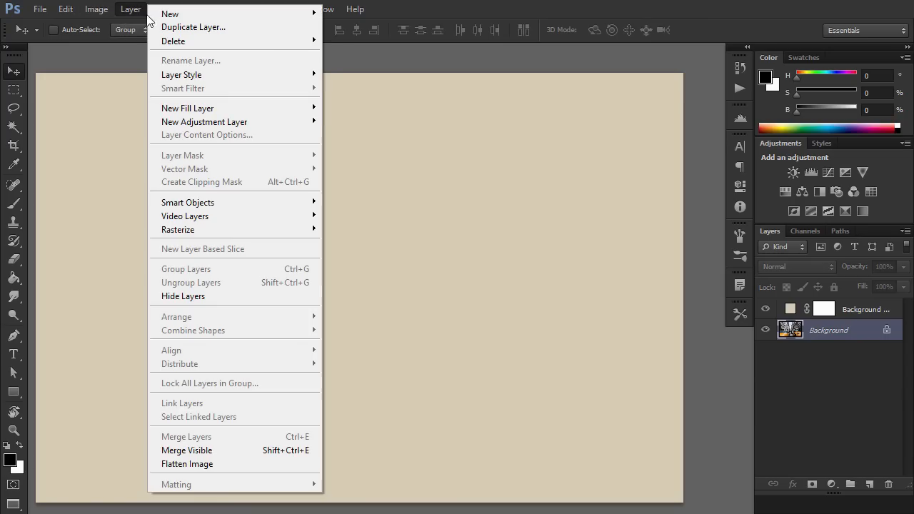
{"action": "left_click", "coordinate": [193, 25]}
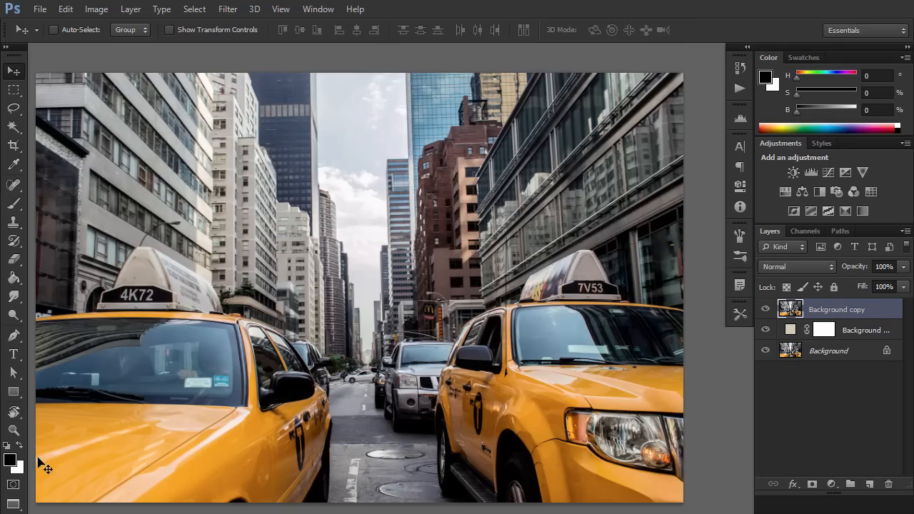
{"action": "left_click", "coordinate": [229, 9]}
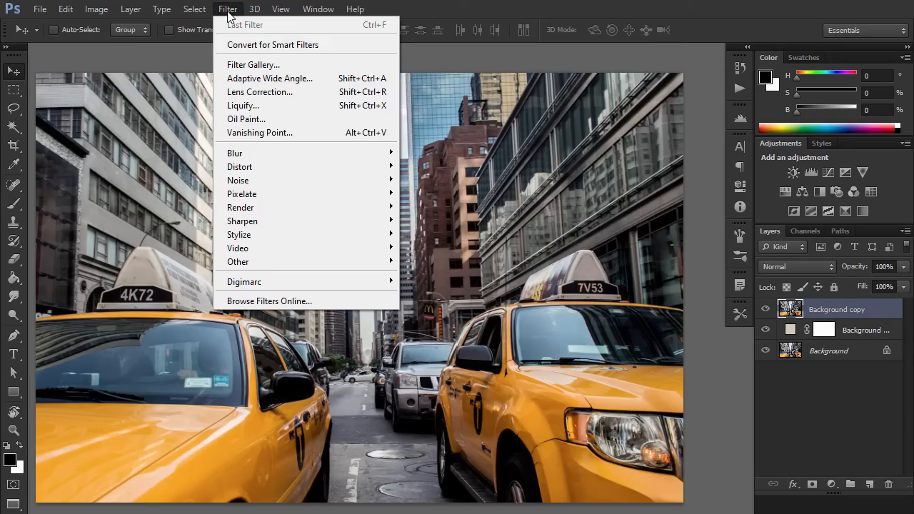
{"action": "left_click", "coordinate": [252, 64]}
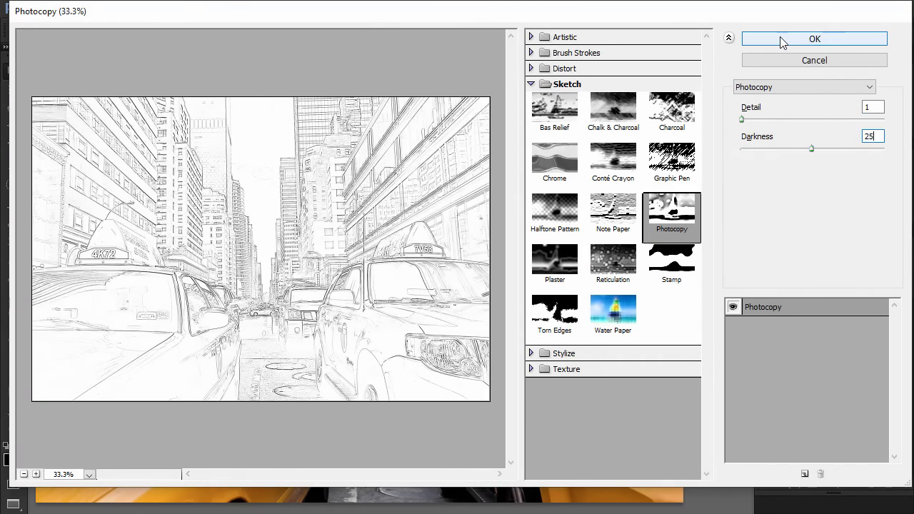
{"action": "left_click", "coordinate": [815, 38]}
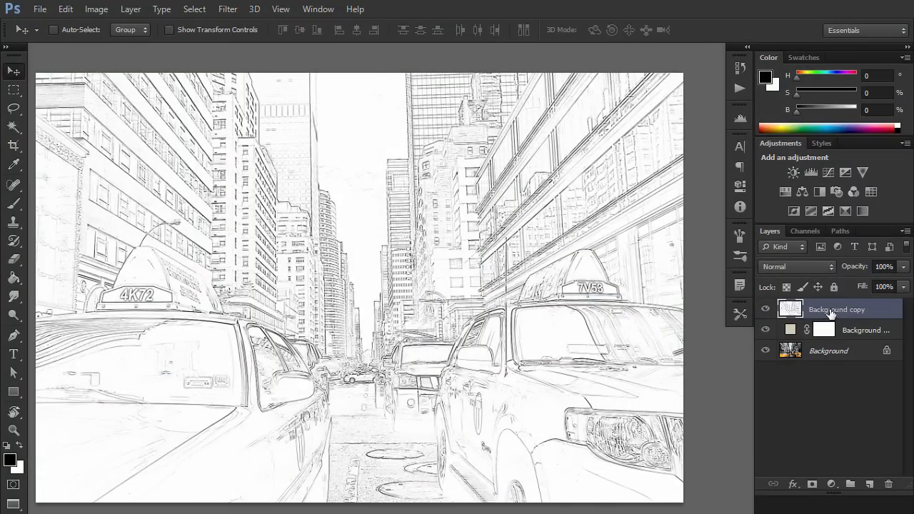
- Rename the sketch layer Base Sketch, set it to Multiply and make a Layer Via Copy
{"action": "type", "text": "Base Sketch"}
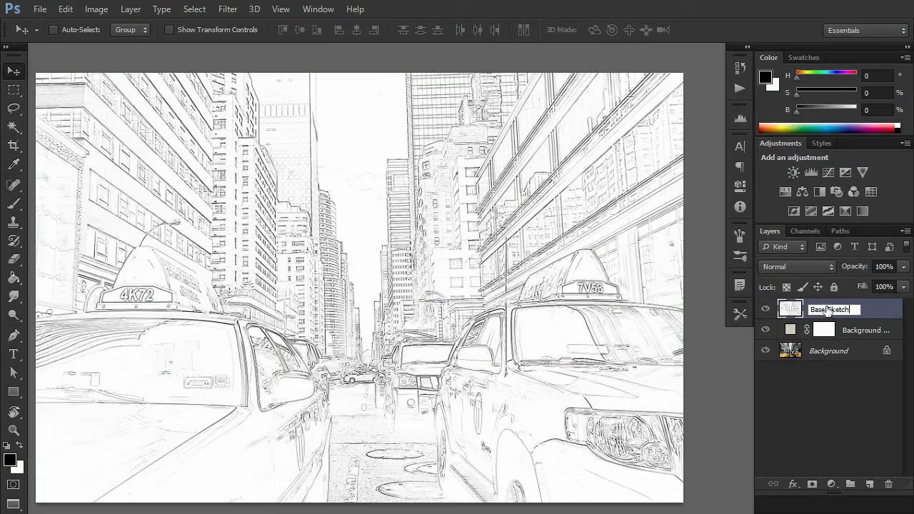
{"action": "left_click", "coordinate": [797, 267]}
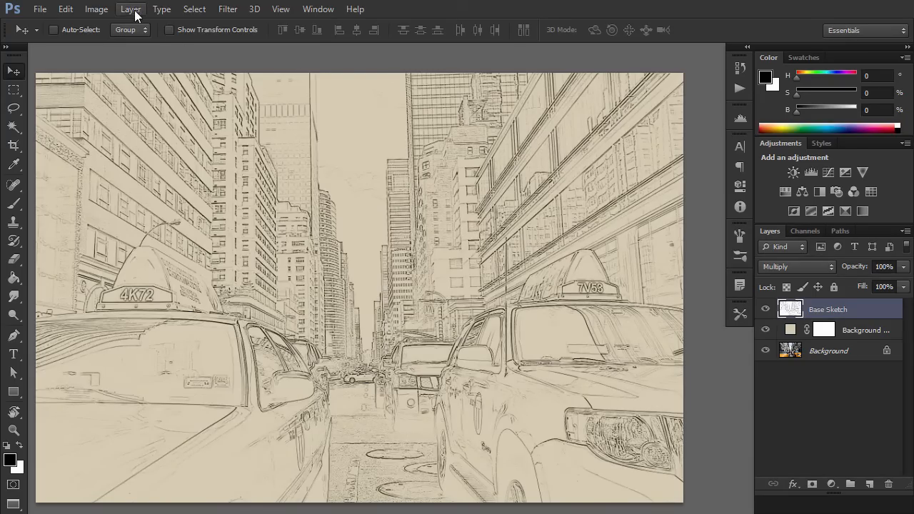
{"action": "left_click", "coordinate": [131, 8]}
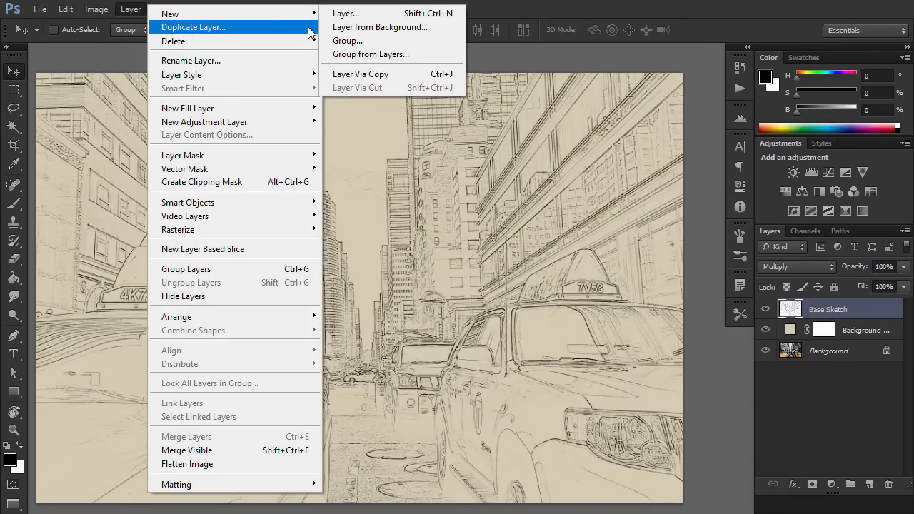
{"action": "left_click", "coordinate": [193, 26]}
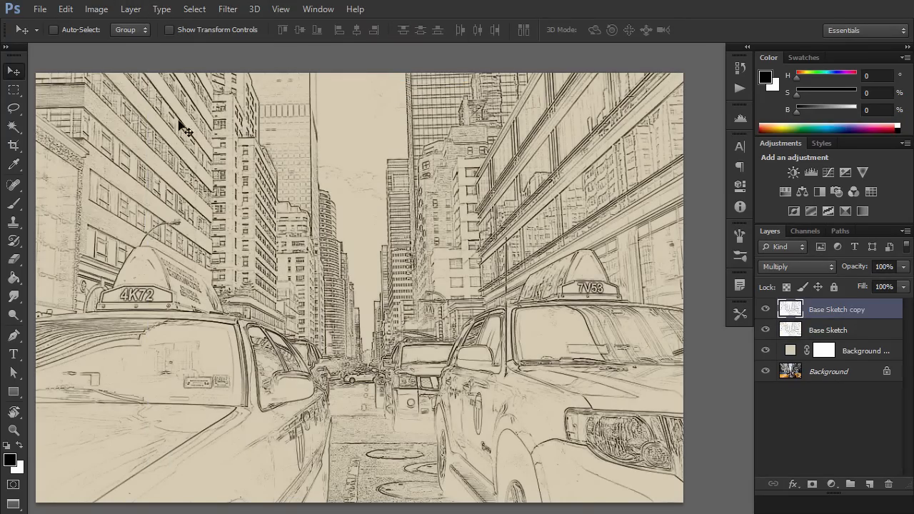
{"action": "left_click", "coordinate": [66, 9]}
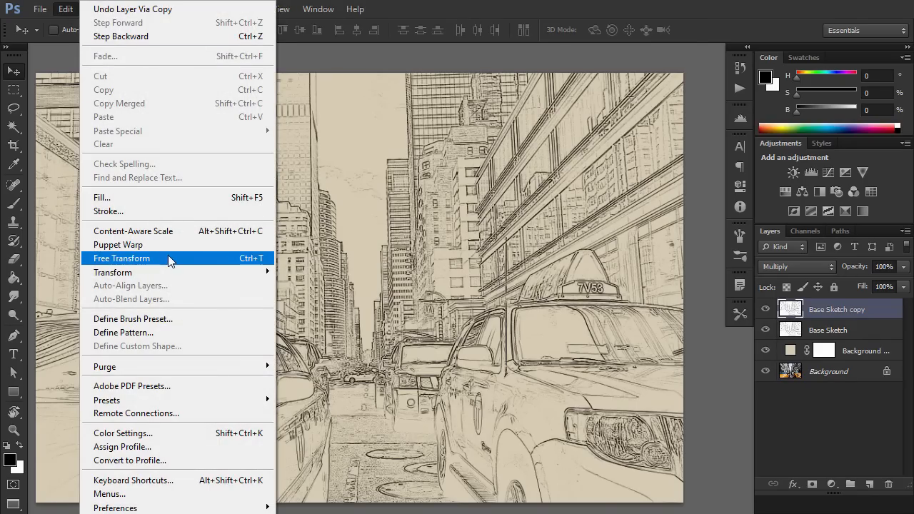
- Free-transform the sketch copy, then duplicate Base Sketch again for the Small Draft Sketch layer
{"action": "left_click", "coordinate": [122, 258]}
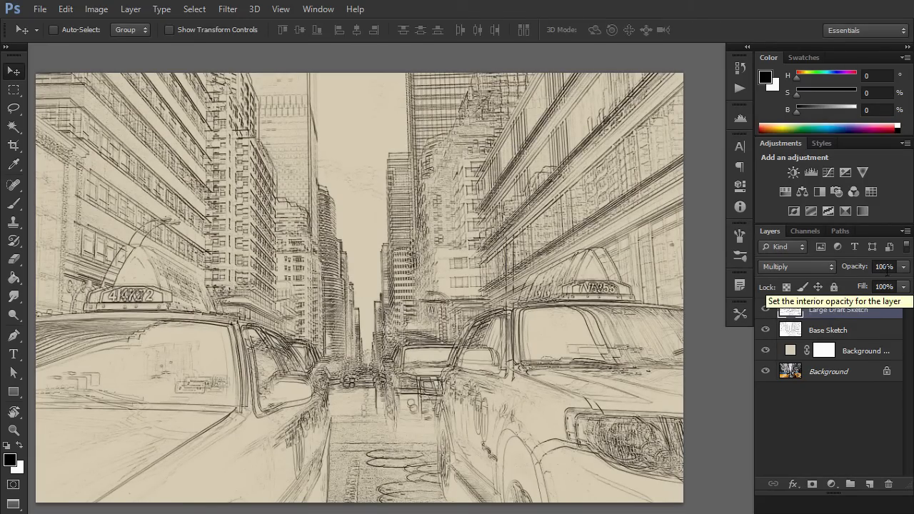
{"action": "left_click", "coordinate": [885, 267]}
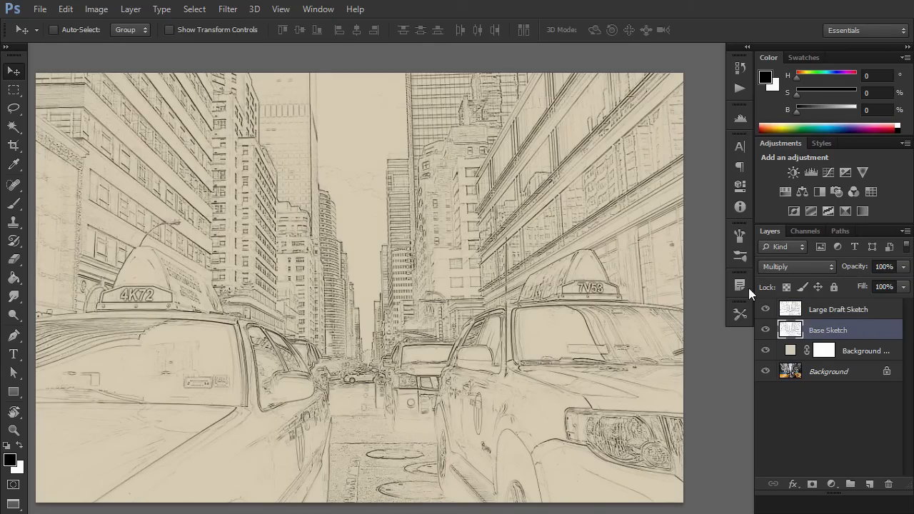
{"action": "left_click", "coordinate": [130, 8]}
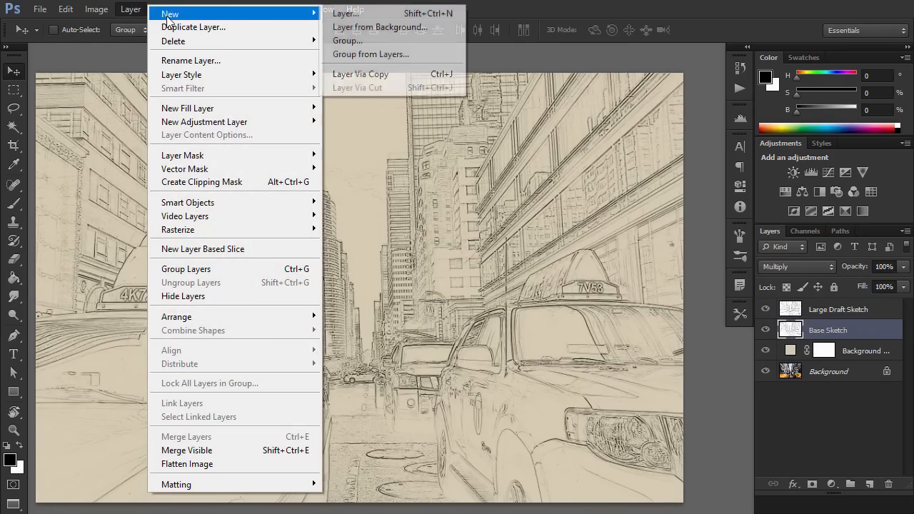
{"action": "left_click", "coordinate": [361, 75]}
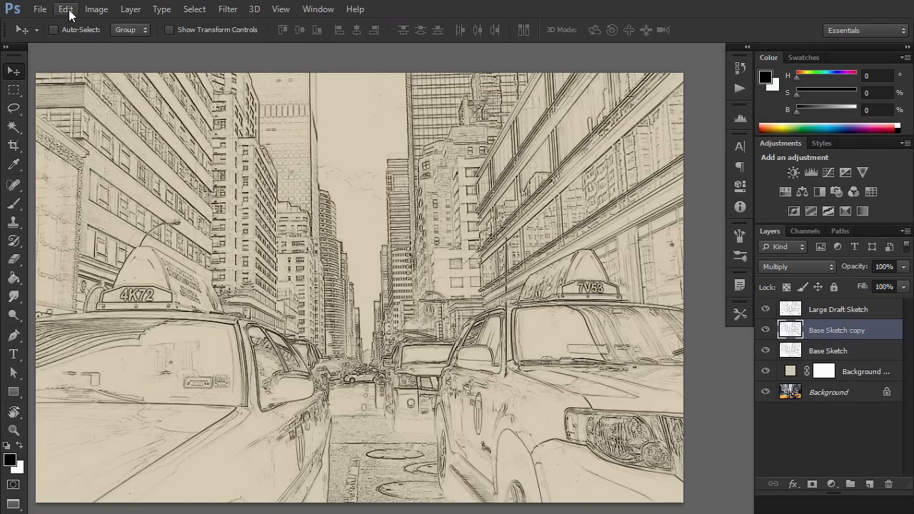
{"action": "left_click", "coordinate": [66, 9]}
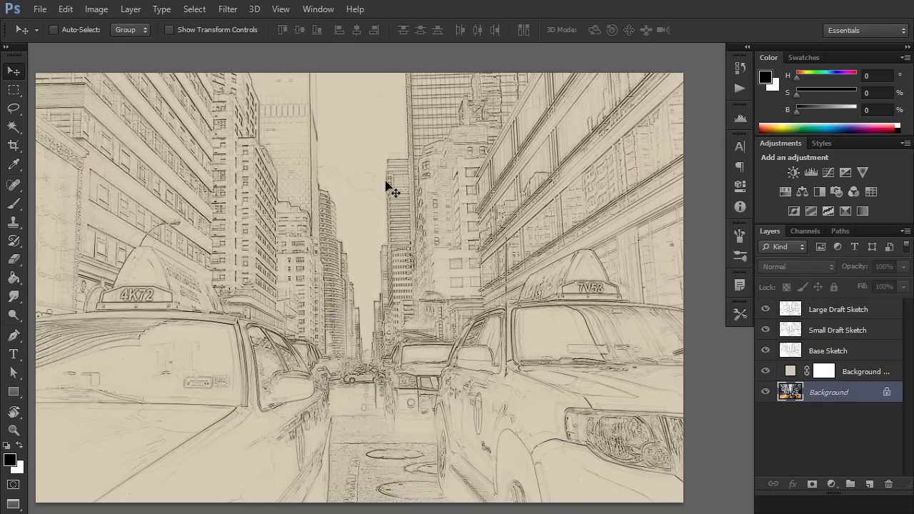
- Duplicate the Background photo and apply the Filter Gallery Cutout effect to the copy
{"action": "left_click", "coordinate": [130, 9]}
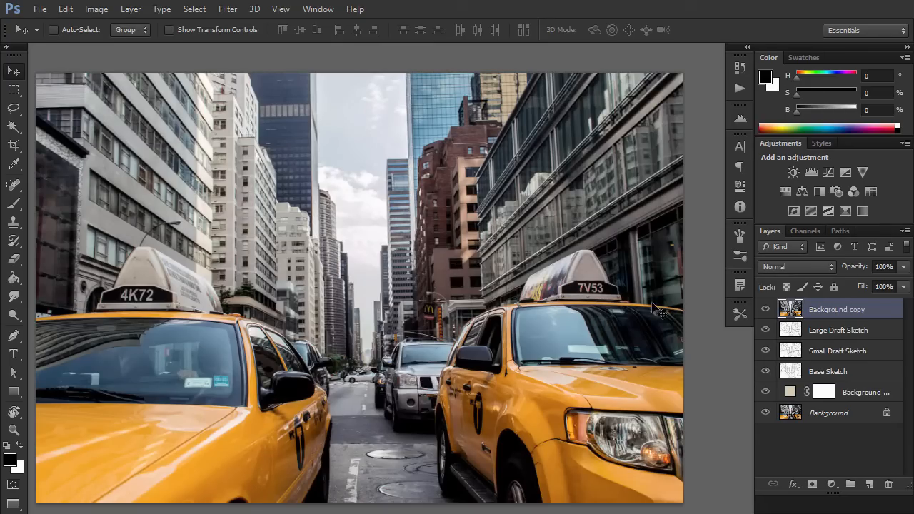
{"action": "left_click", "coordinate": [228, 9]}
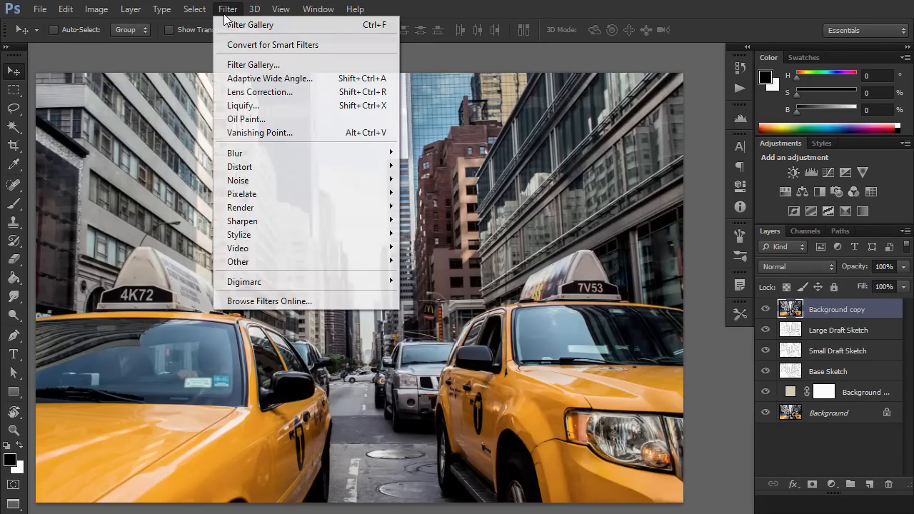
{"action": "left_click", "coordinate": [253, 64]}
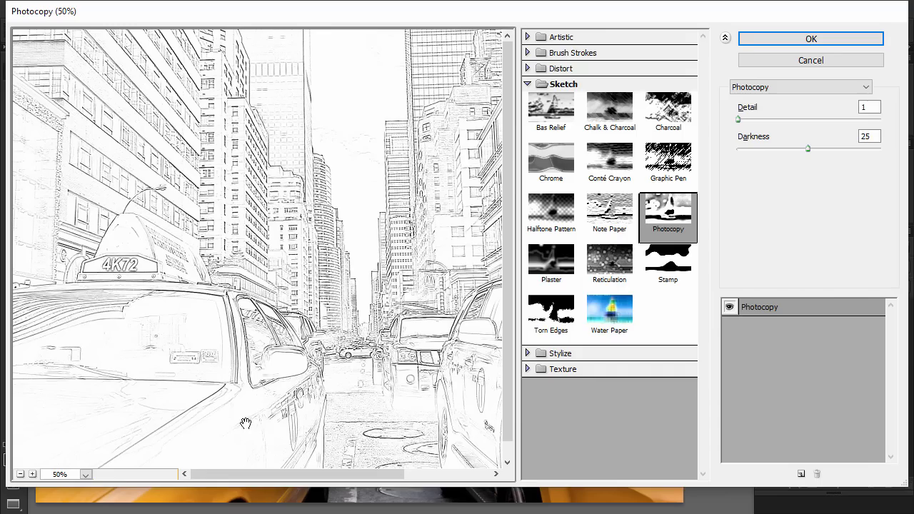
{"action": "left_click", "coordinate": [609, 64]}
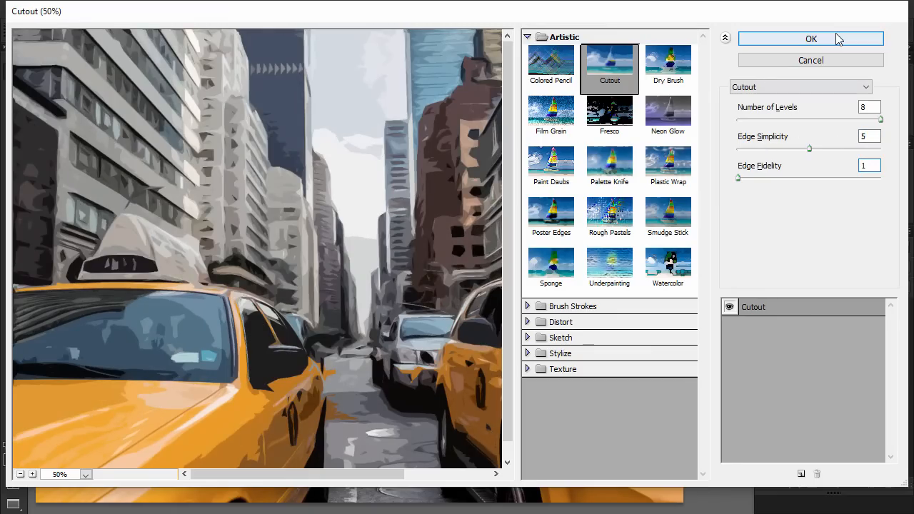
{"action": "left_click", "coordinate": [811, 38]}
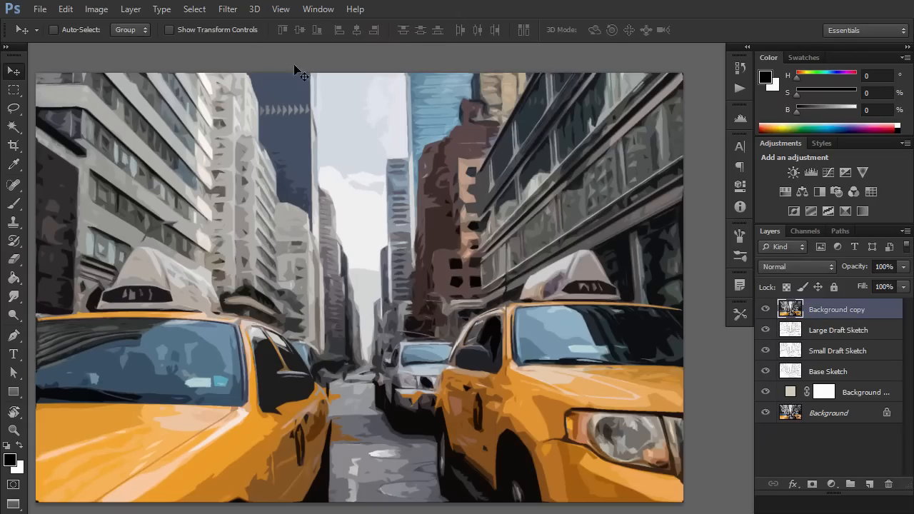
- Apply Find Edges and Desaturate to the cutout, making RS_1, and blend it with Color Burn
{"action": "left_click", "coordinate": [229, 8]}
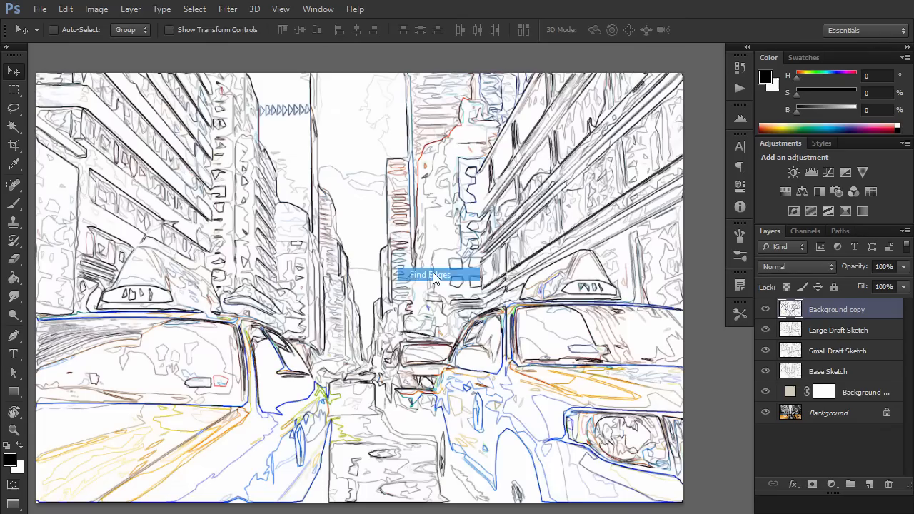
{"action": "left_click", "coordinate": [98, 9]}
{"action": "type", "text": "RS"}
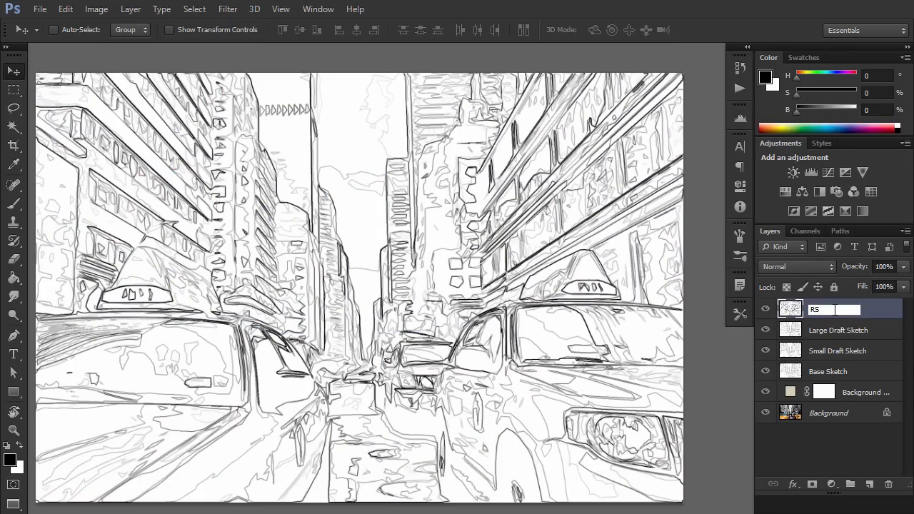
{"action": "left_click", "coordinate": [794, 267]}
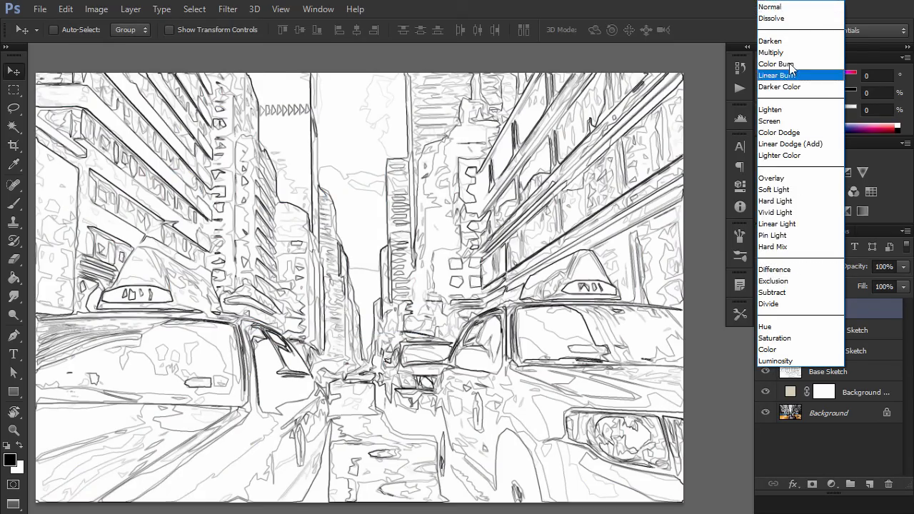
{"action": "left_click", "coordinate": [774, 62]}
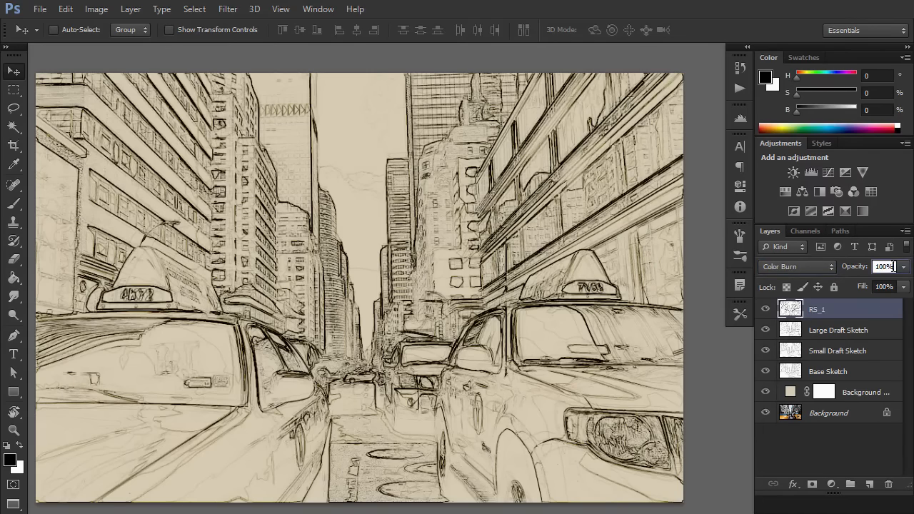
- Repeat the Cutout with rising Edge Simplicity (including 20 and 10) for rough-sketch layers RS_2–RS_6
{"action": "left_click", "coordinate": [228, 8]}
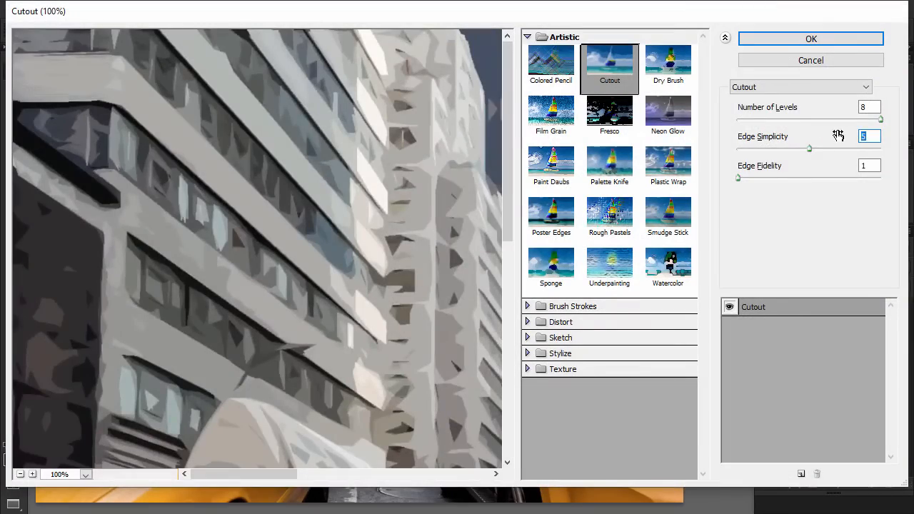
{"action": "left_click", "coordinate": [812, 39]}
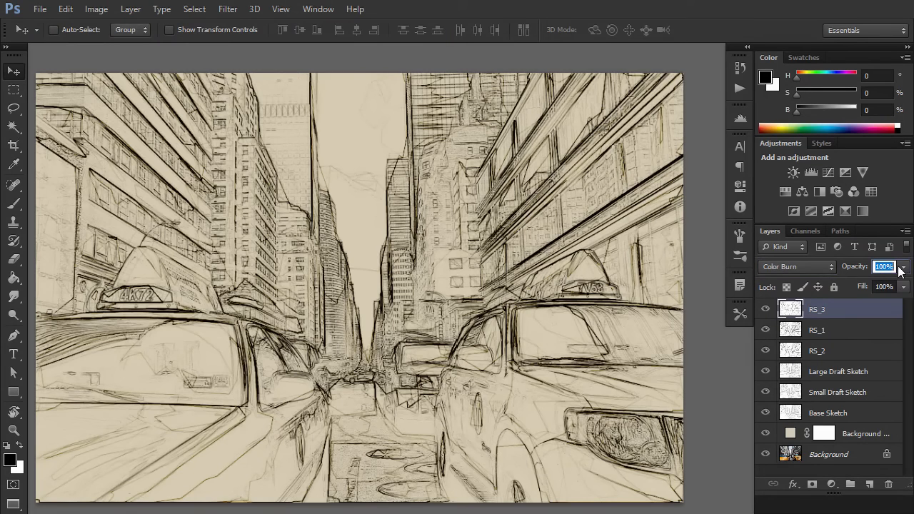
{"action": "type", "text": "20"}
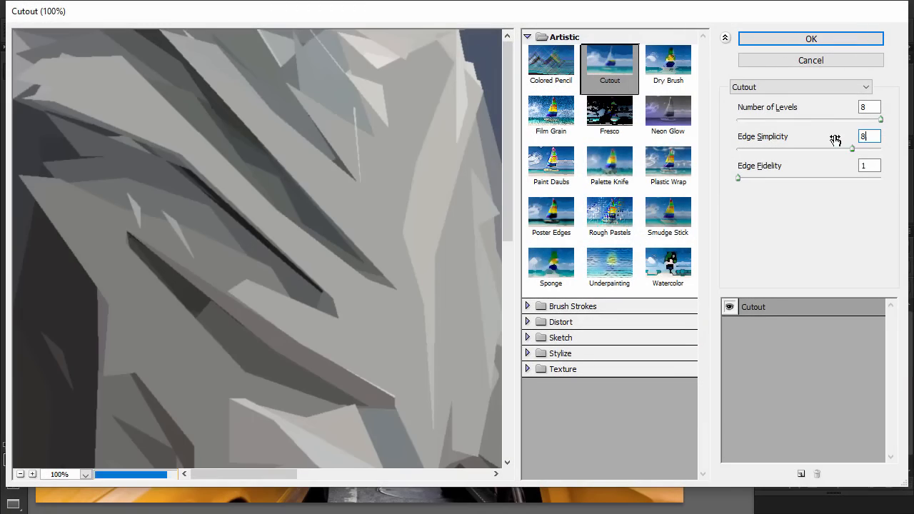
{"action": "left_click", "coordinate": [812, 39]}
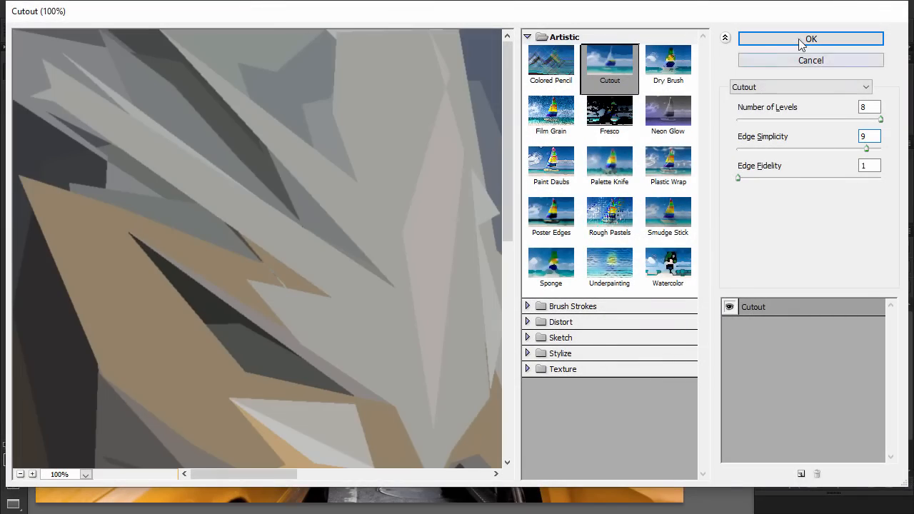
{"action": "left_click", "coordinate": [812, 38]}
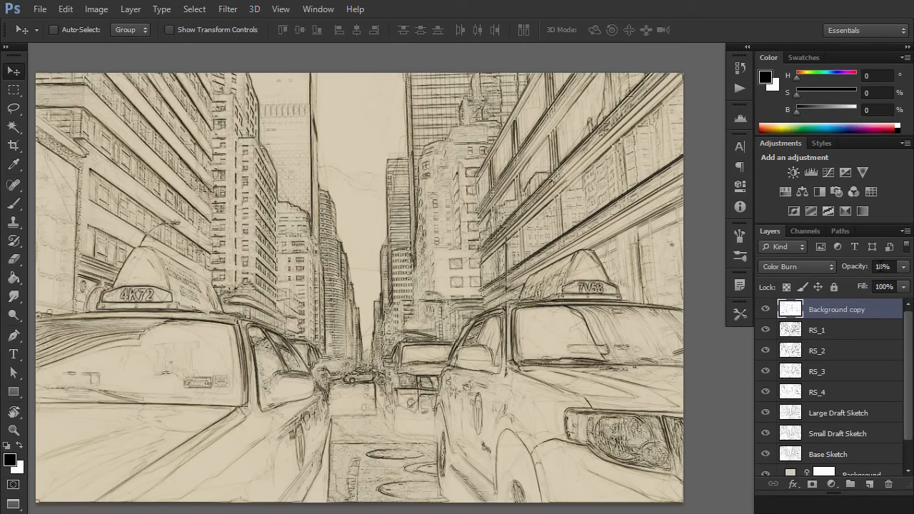
{"action": "left_click", "coordinate": [227, 8]}
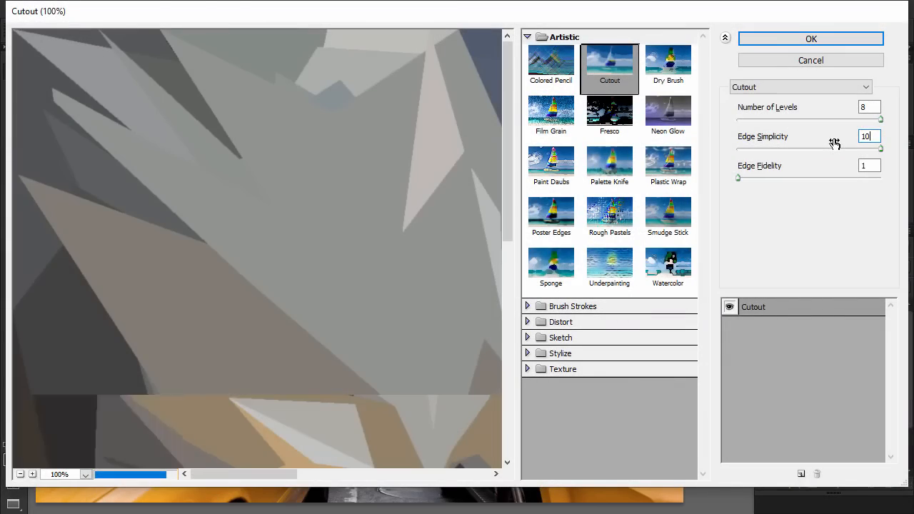
{"action": "left_click", "coordinate": [811, 38]}
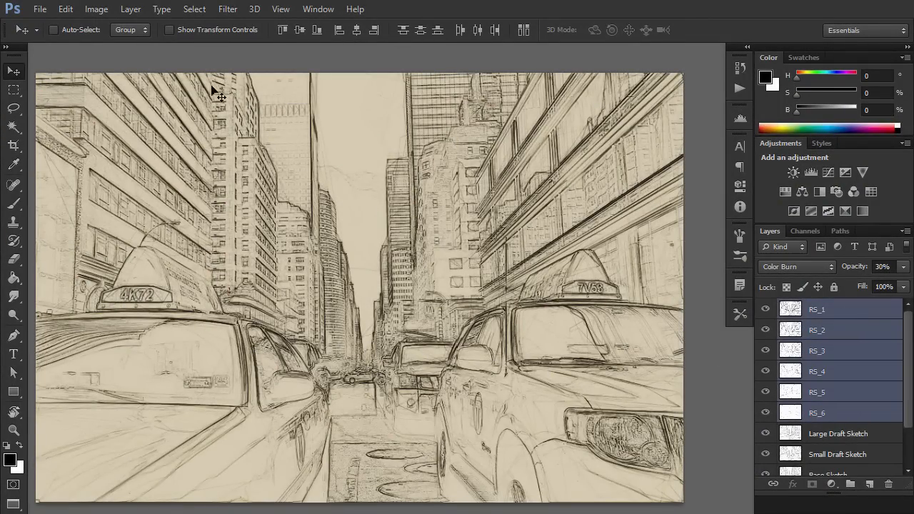
- Group RS_1–RS_6 into a Rough Sketch folder, then select the Background photo layer
{"action": "left_click", "coordinate": [131, 8]}
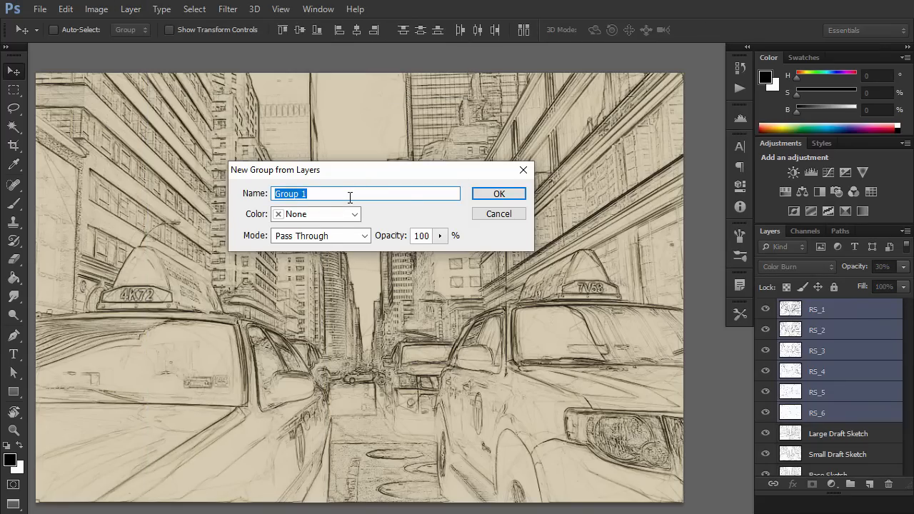
{"action": "left_click", "coordinate": [498, 194]}
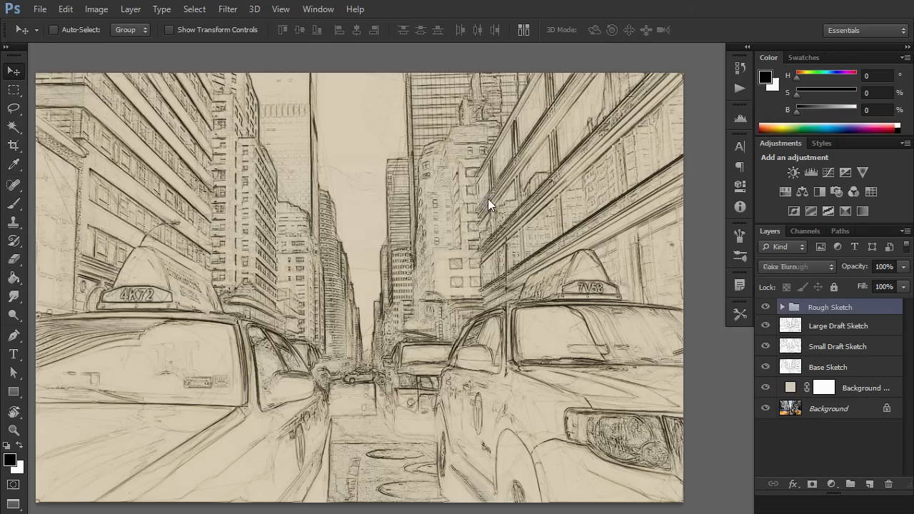
{"action": "left_click", "coordinate": [797, 268]}
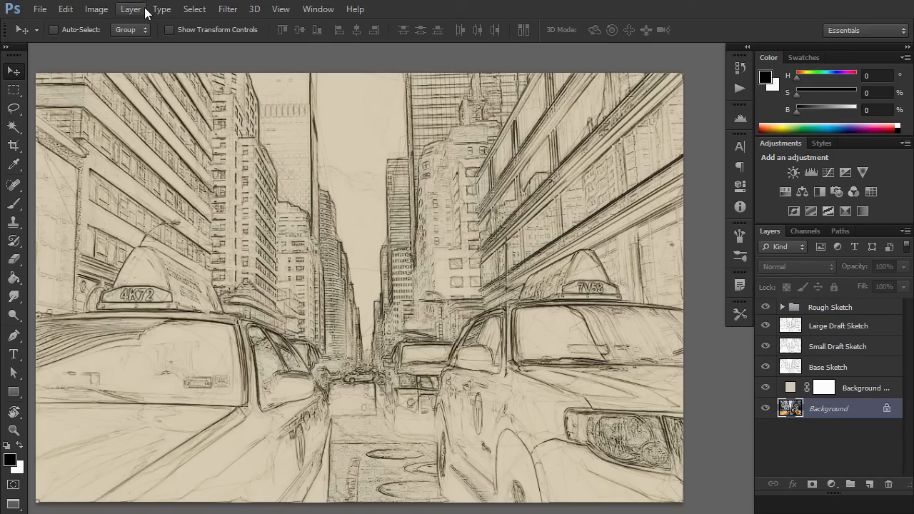
- Duplicate the Background photo, then apply Stylize > Find Edges and Desaturate for grey line art
{"action": "left_click", "coordinate": [132, 9]}
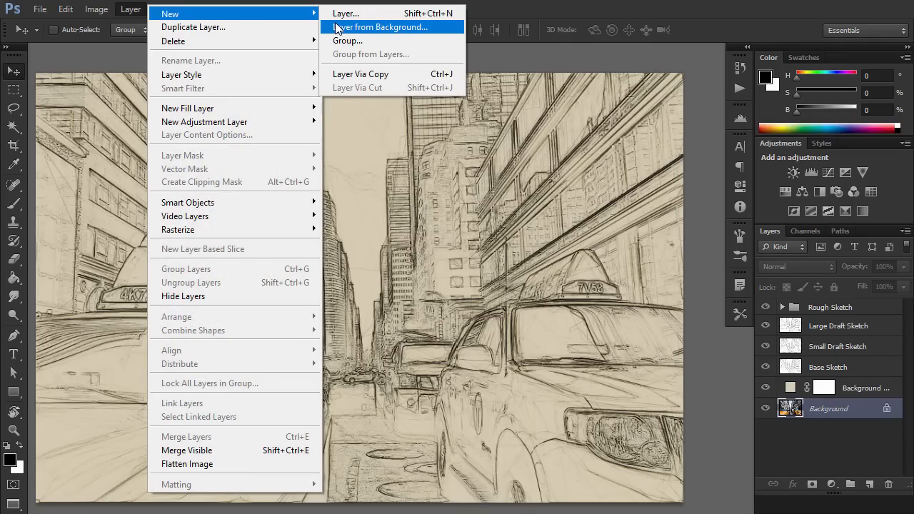
{"action": "left_click", "coordinate": [381, 25]}
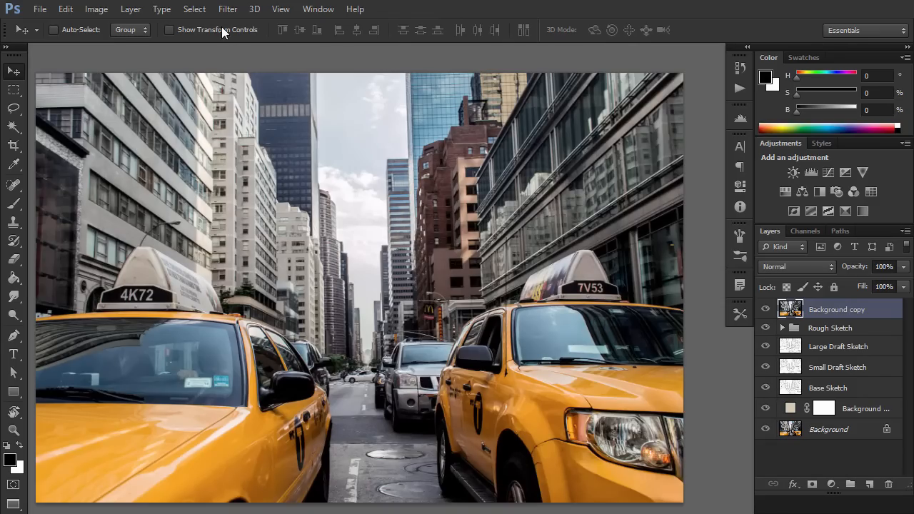
{"action": "left_click", "coordinate": [228, 8]}
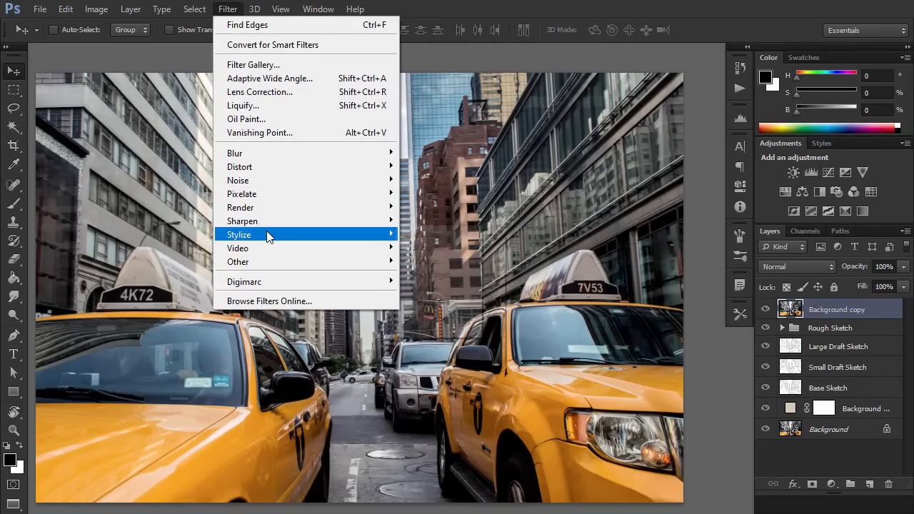
{"action": "left_click", "coordinate": [240, 234]}
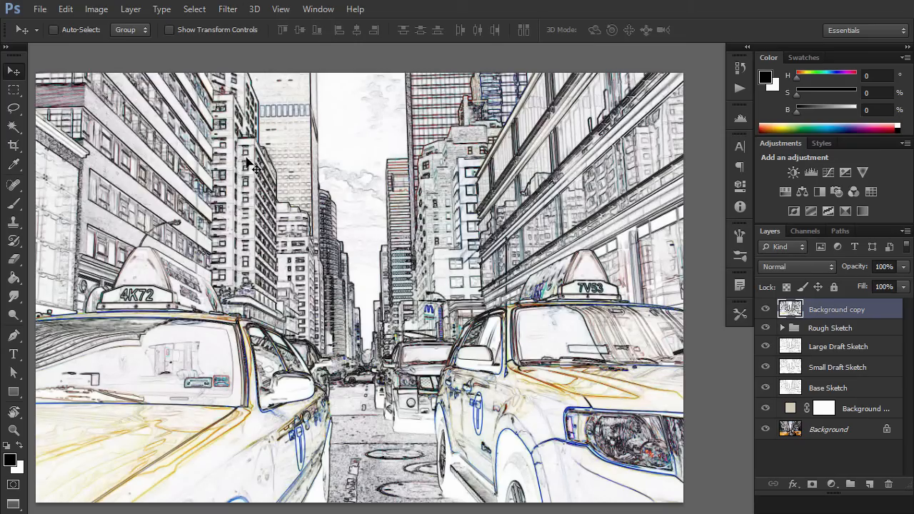
{"action": "left_click", "coordinate": [97, 8]}
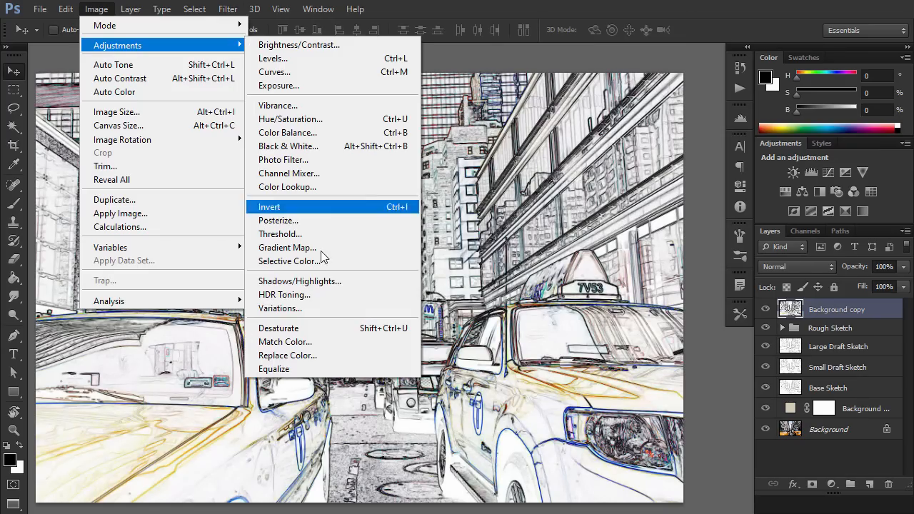
{"action": "left_click", "coordinate": [269, 206]}
{"action": "type", "text": "S"}
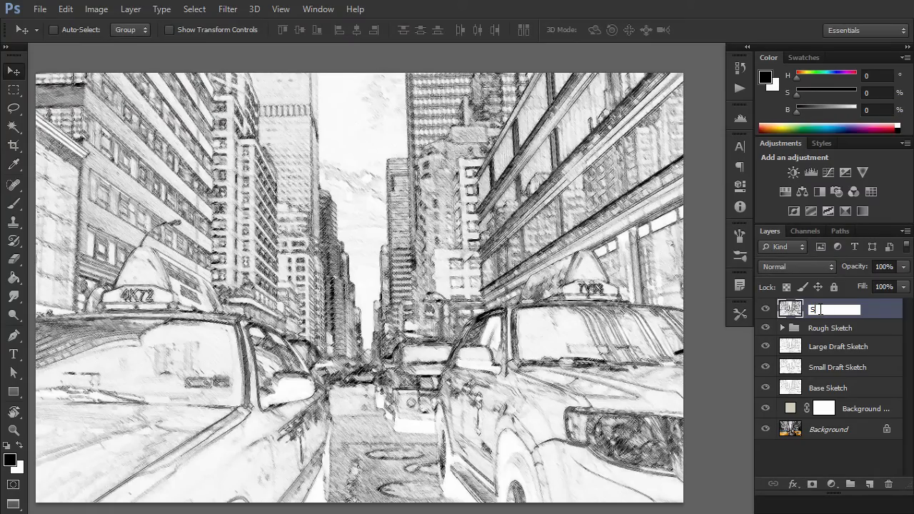
- Blend the Shading_1 line-art layer in Multiply mode at reduced opacity
{"action": "left_click", "coordinate": [795, 267]}
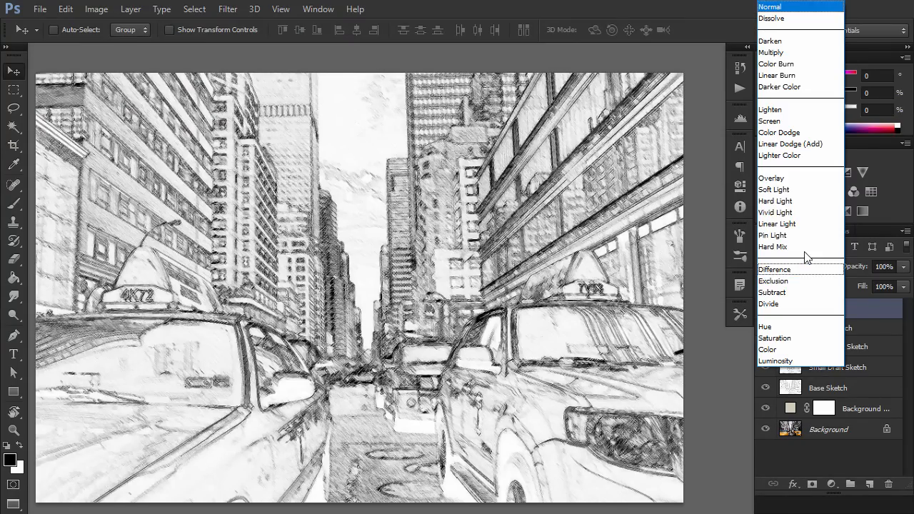
{"action": "left_click", "coordinate": [771, 52]}
{"action": "type", "text": "1"}
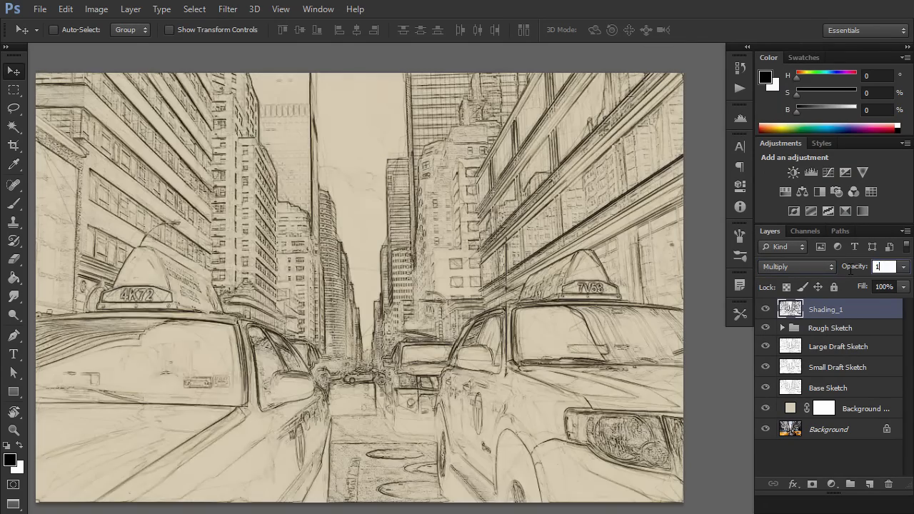
{"action": "left_click", "coordinate": [228, 9]}
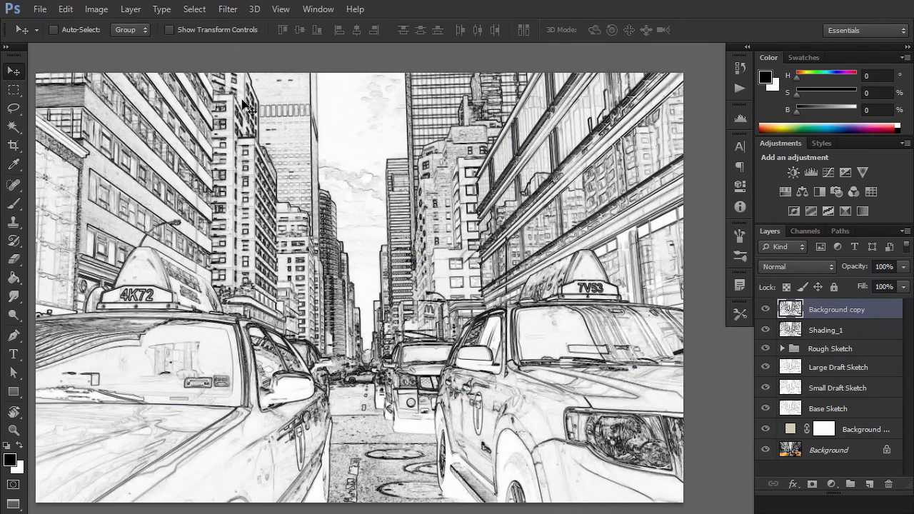
- Apply Brush Strokes > Crosshatch to the copy, name it Shading_2 at Multiply 5%, and set Shading_1 to 12%
{"action": "left_click", "coordinate": [229, 9]}
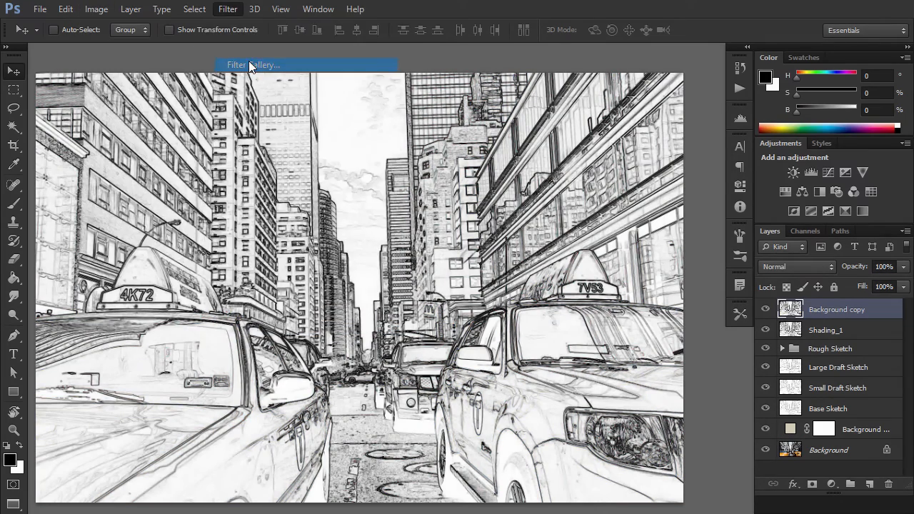
{"action": "left_click", "coordinate": [251, 64]}
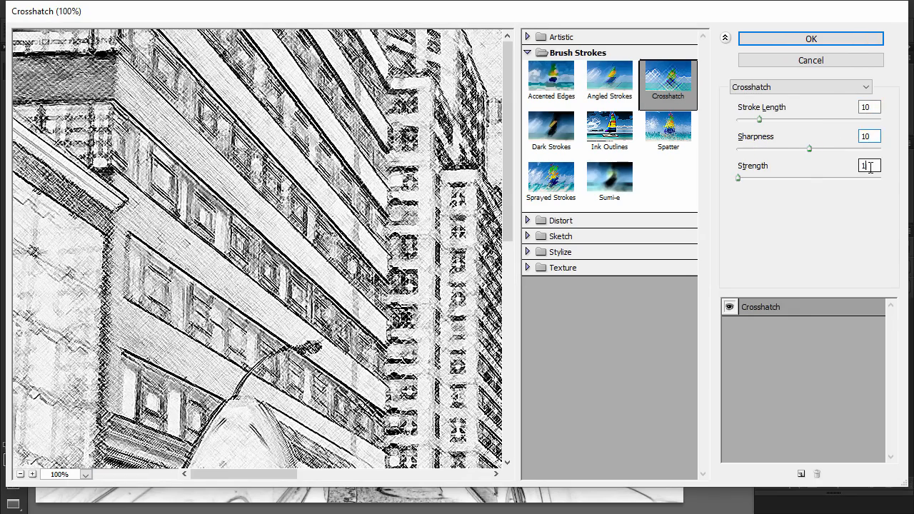
{"action": "left_click", "coordinate": [812, 38]}
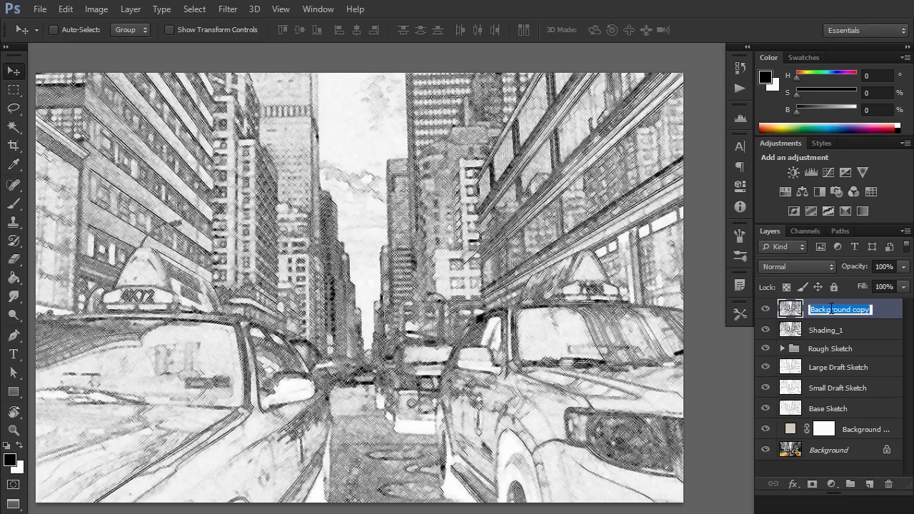
{"action": "type", "text": "Shading_2"}
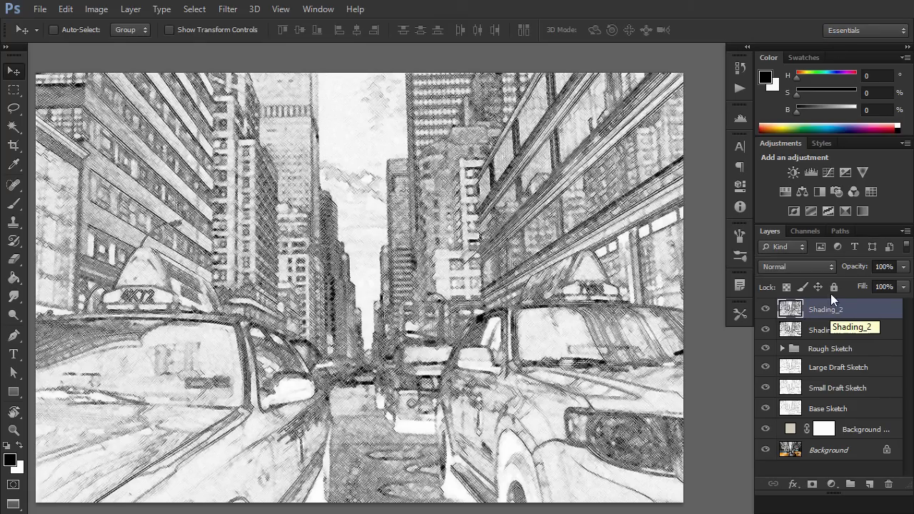
{"action": "left_click", "coordinate": [793, 267]}
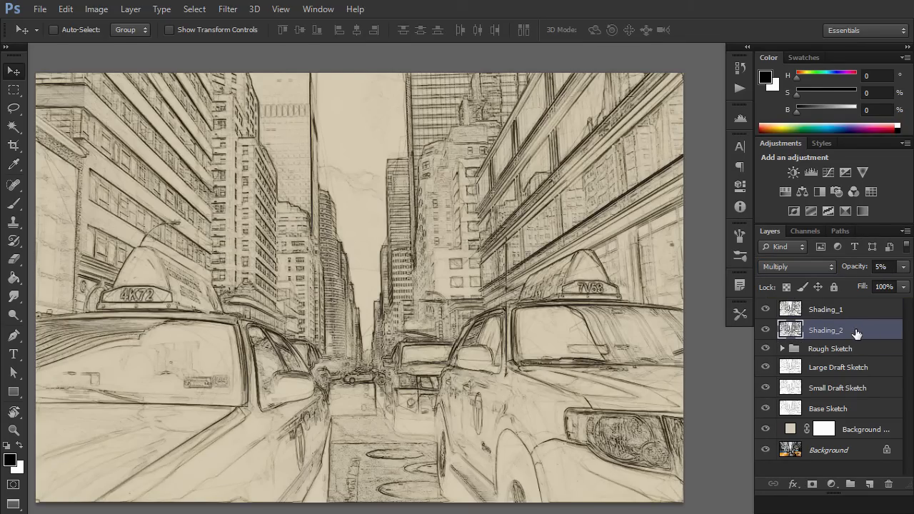
{"action": "left_click", "coordinate": [826, 309]}
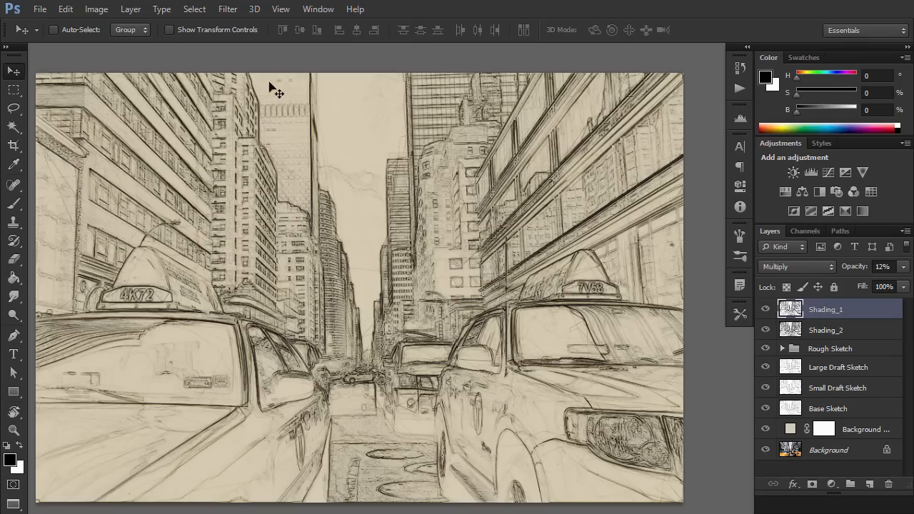
{"action": "left_click", "coordinate": [130, 9]}
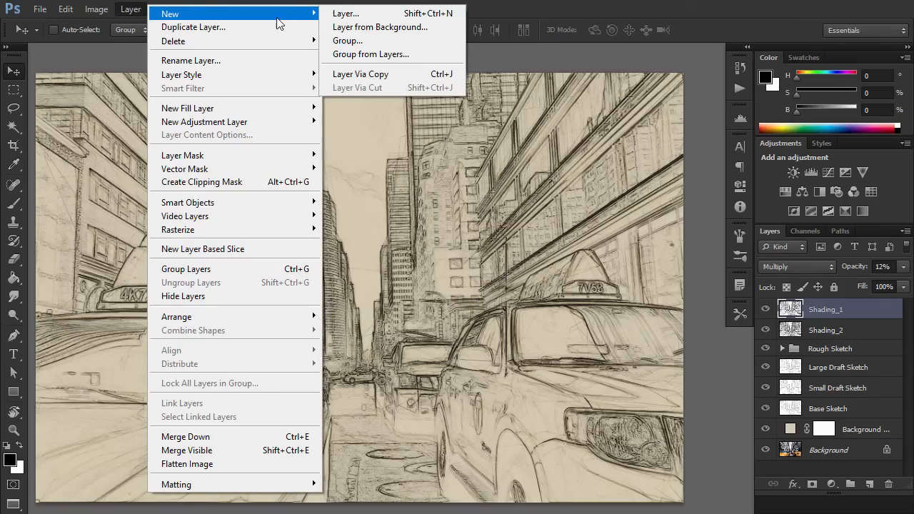
- Create an empty layer named Noise and bring up the Fill dialog set to Black
{"action": "left_click", "coordinate": [346, 13]}
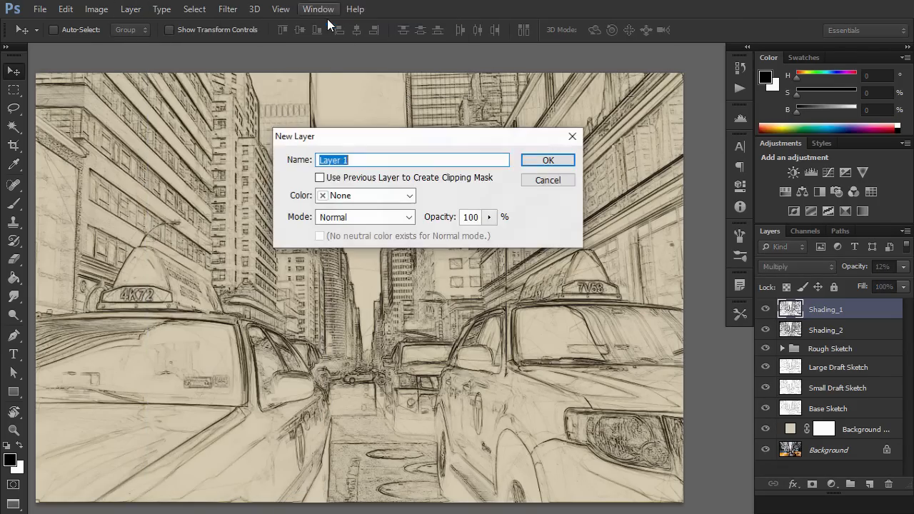
{"action": "type", "text": "Noise"}
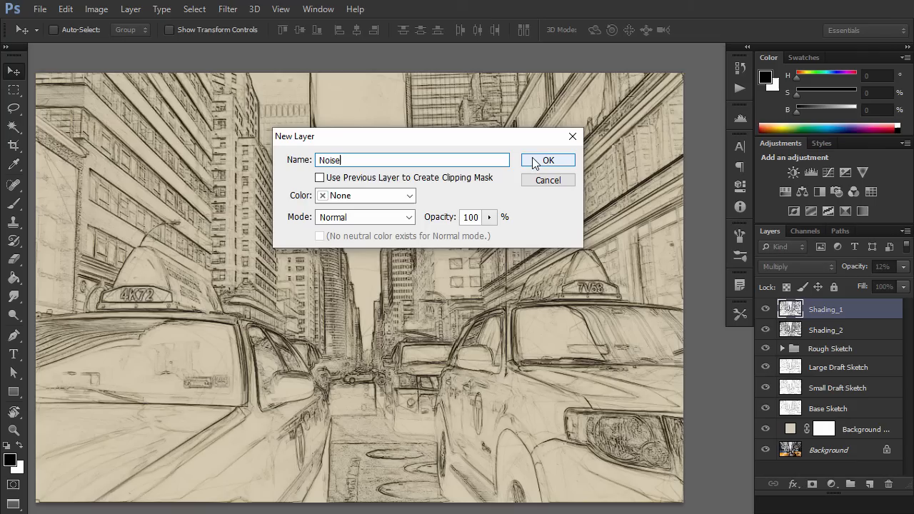
{"action": "left_click", "coordinate": [549, 160]}
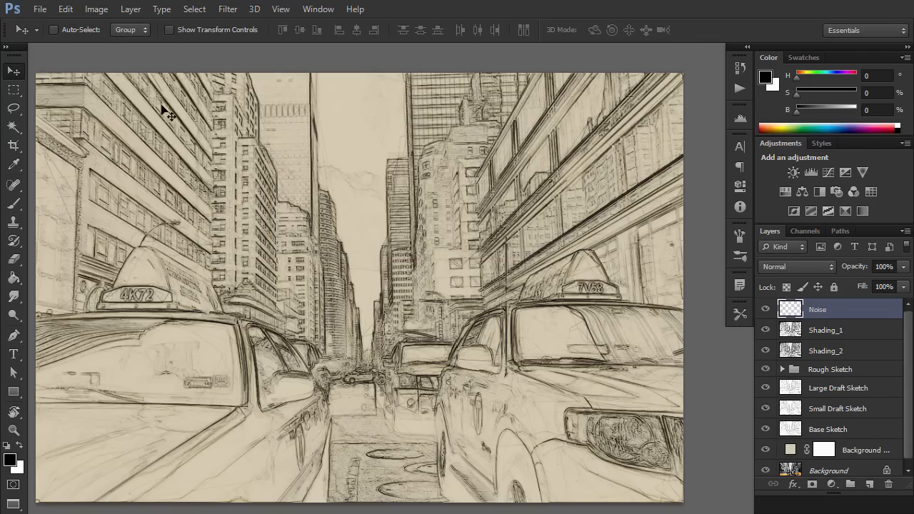
{"action": "left_click", "coordinate": [66, 8]}
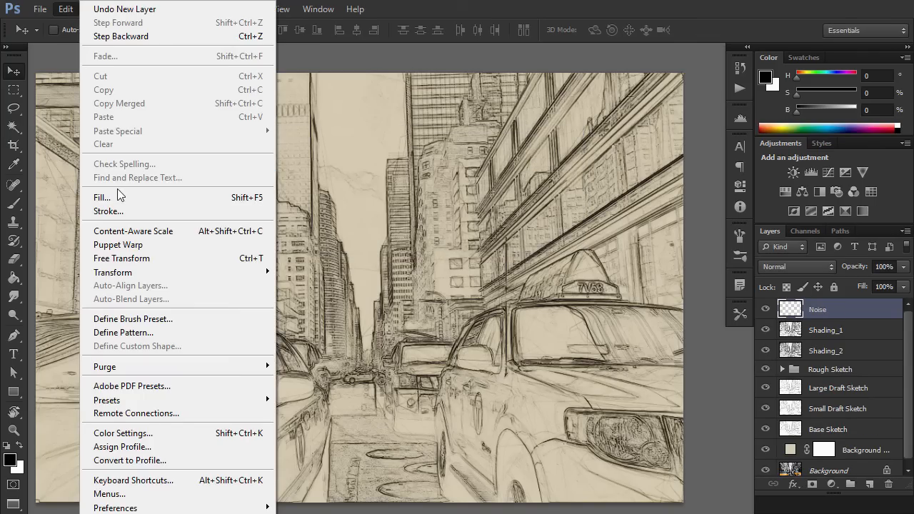
{"action": "left_click", "coordinate": [101, 197]}
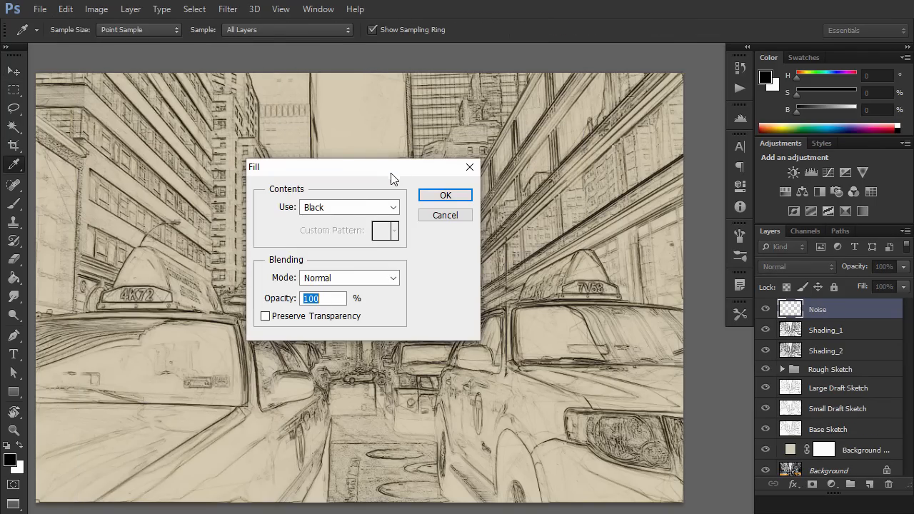
- Fill Noise with black, then add 20% Gaussian monochromatic noise to it
{"action": "left_click", "coordinate": [446, 195]}
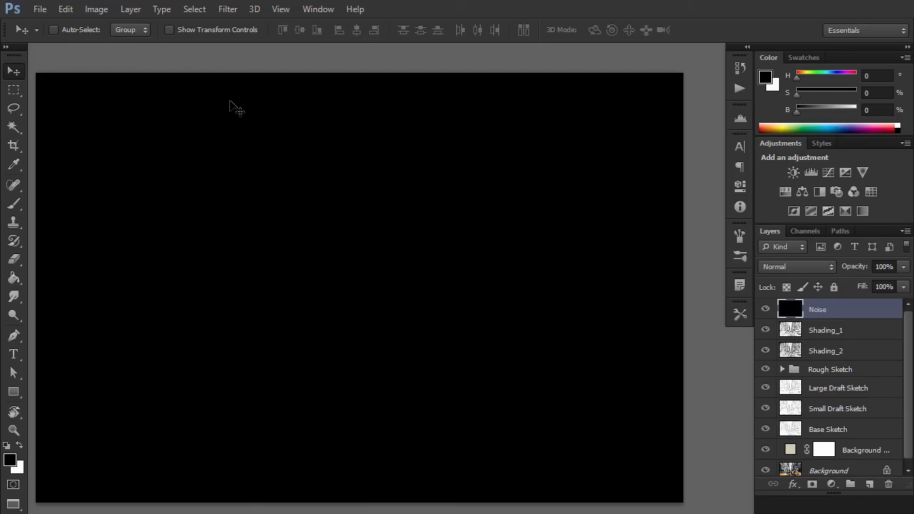
{"action": "left_click", "coordinate": [228, 9]}
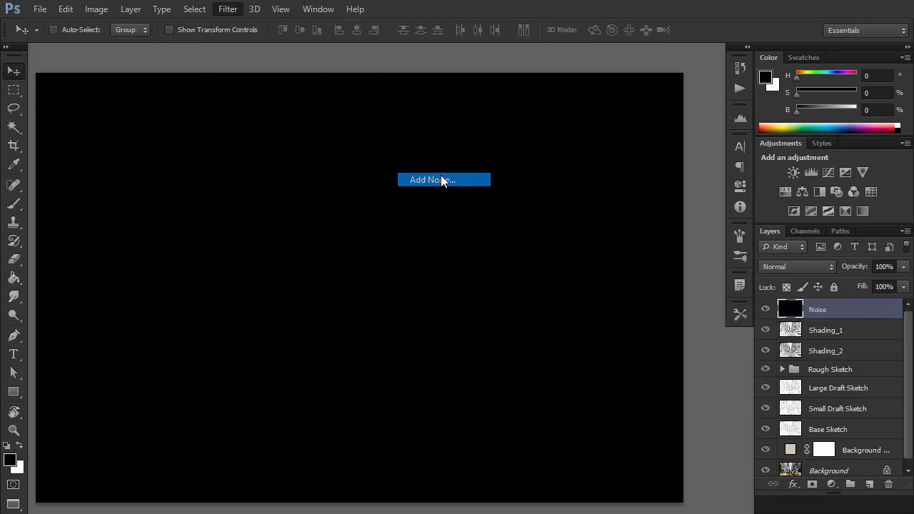
{"action": "left_click", "coordinate": [431, 180]}
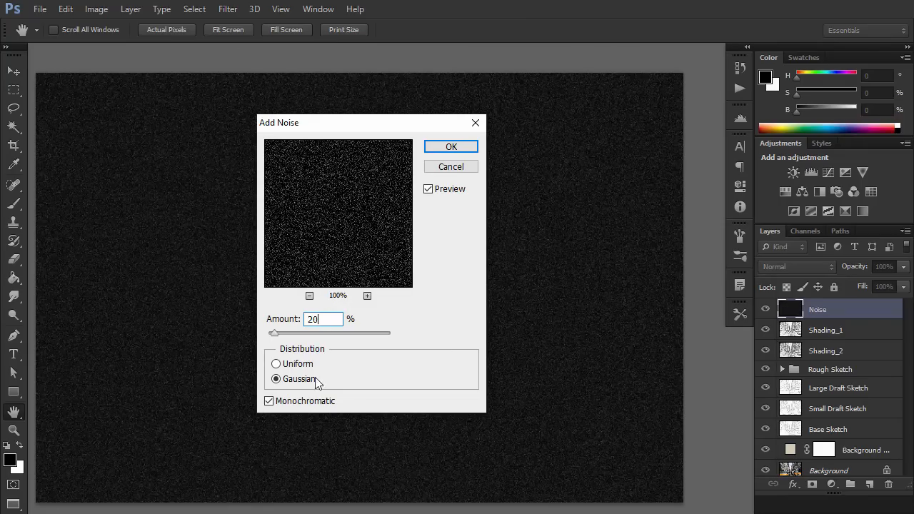
{"action": "left_click", "coordinate": [451, 146]}
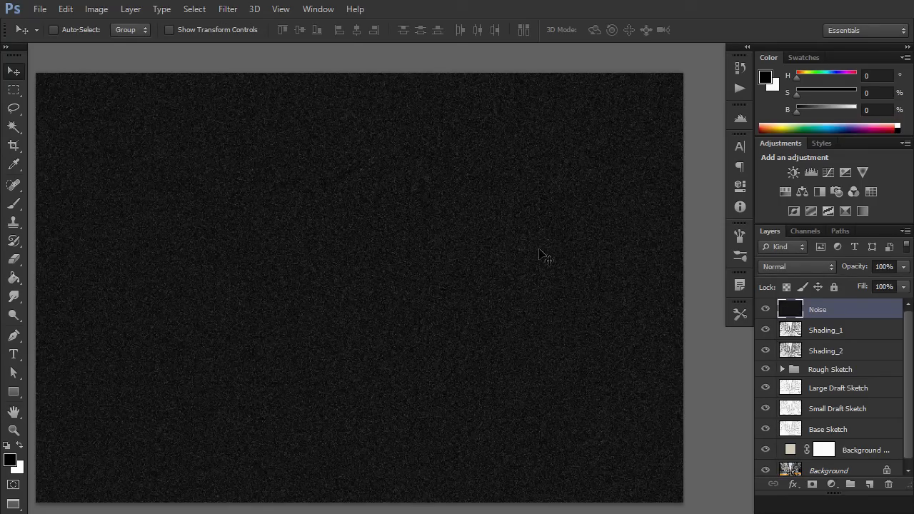
- Blend the Noise layer in Screen mode at 64% opacity
{"action": "left_click", "coordinate": [793, 267]}
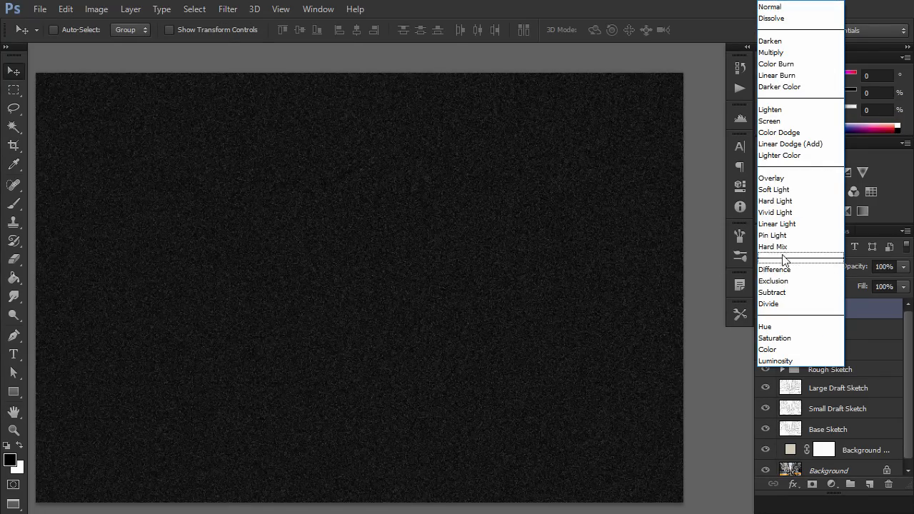
{"action": "left_click", "coordinate": [769, 120]}
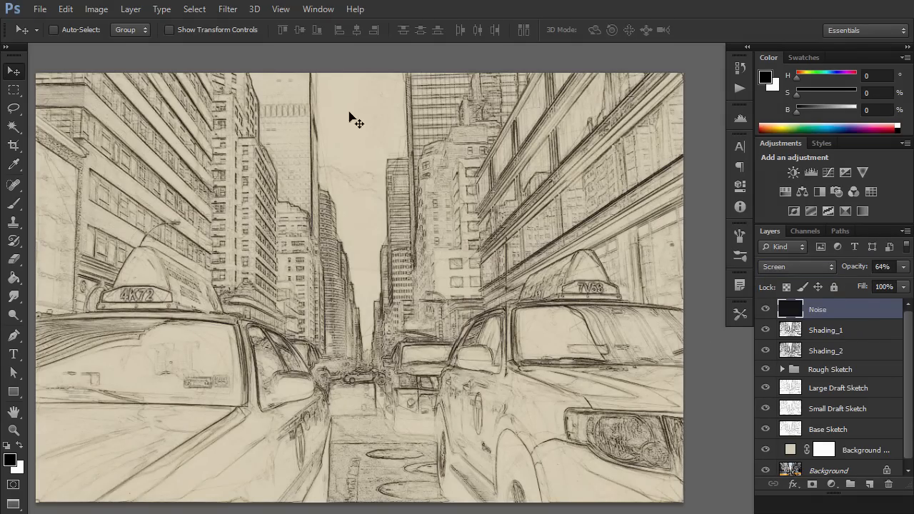
{"action": "left_click", "coordinate": [131, 9]}
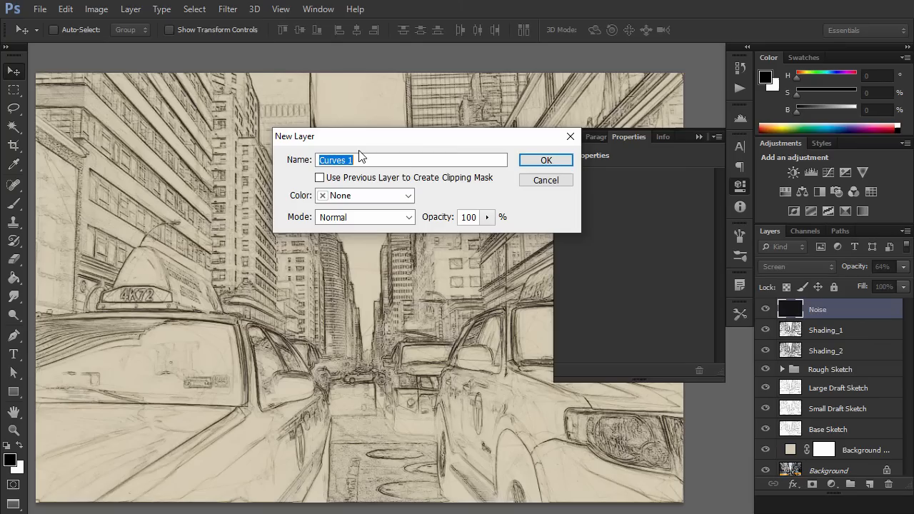
- Create the Color Look Curves layer and reshape its Green and Red channel curves
{"action": "left_click", "coordinate": [545, 160]}
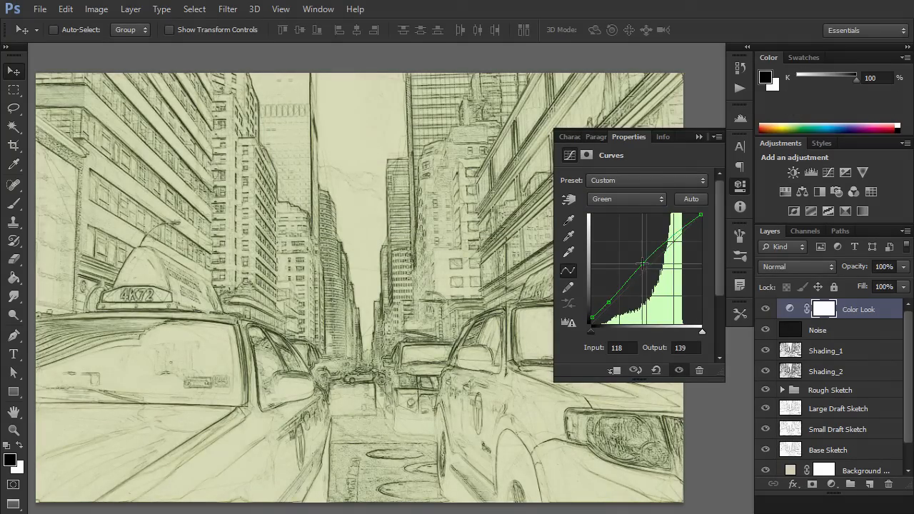
{"action": "left_click", "coordinate": [626, 199]}
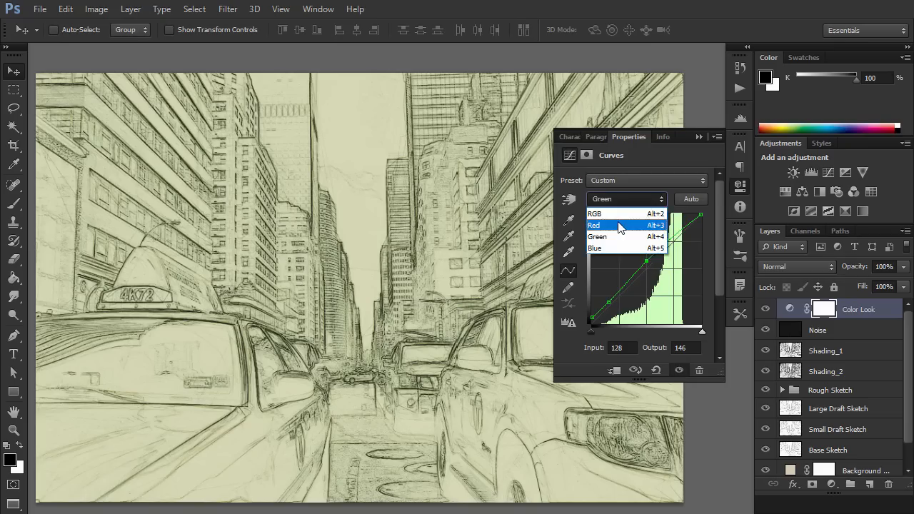
{"action": "left_click", "coordinate": [595, 226]}
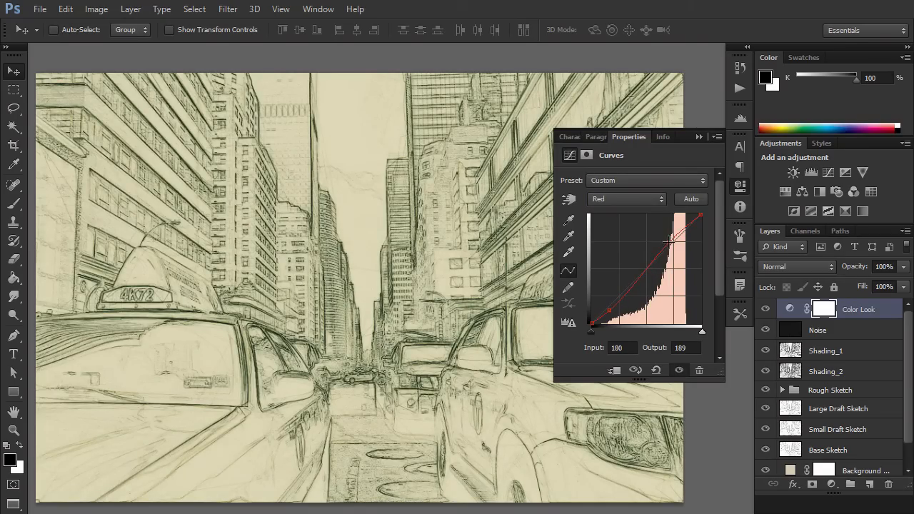
{"action": "left_click", "coordinate": [626, 199]}
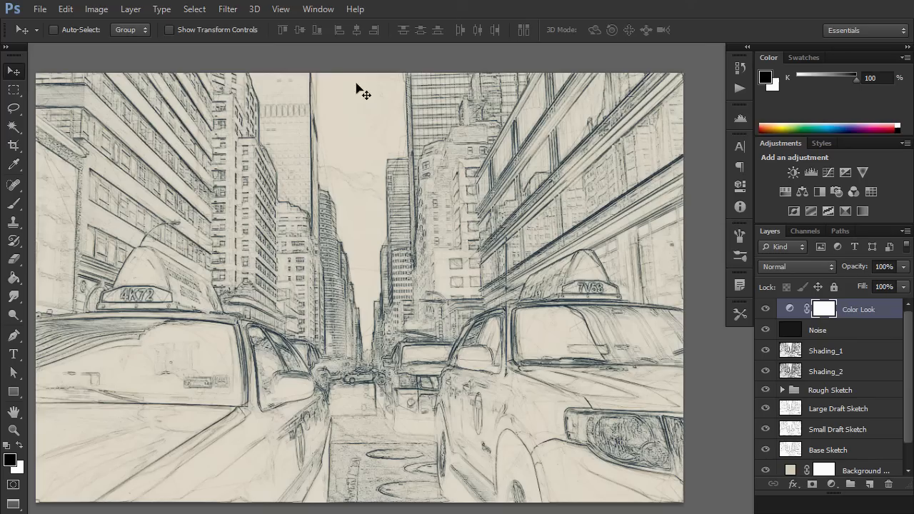
- Add a Photo Filter layer named Photo Tint using a cooling filter preset
{"action": "left_click", "coordinate": [132, 9]}
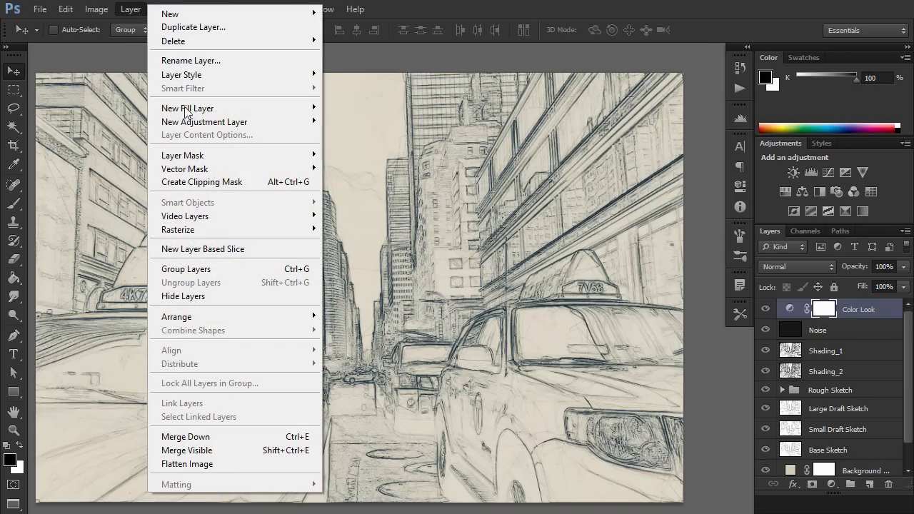
{"action": "mouse_move", "coordinate": [205, 121]}
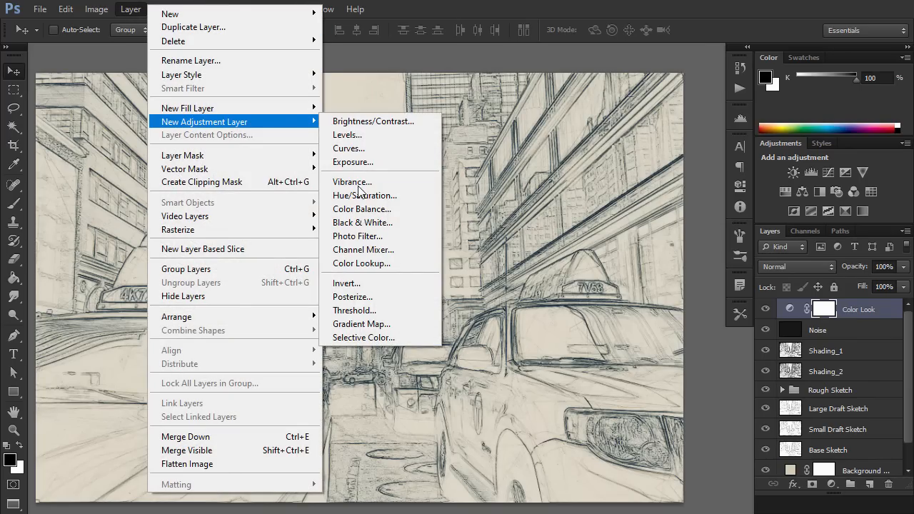
{"action": "left_click", "coordinate": [358, 236]}
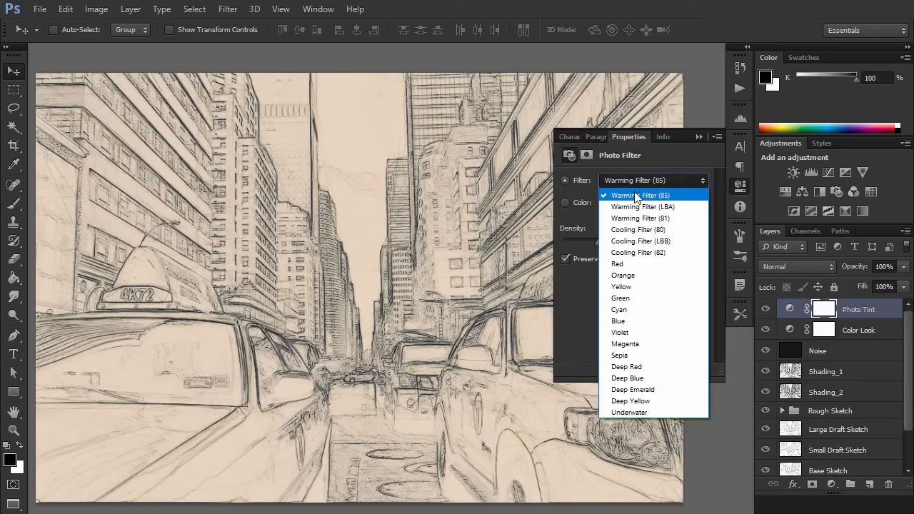
{"action": "left_click", "coordinate": [637, 228]}
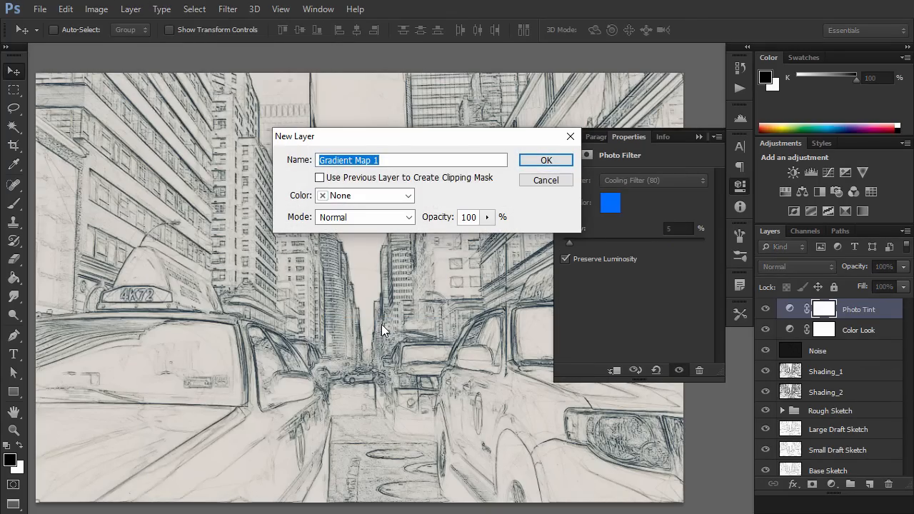
- Create a Gradient Map layer named Overall Contrast blended in Soft Light
{"action": "type", "text": "Overall Contrast"}
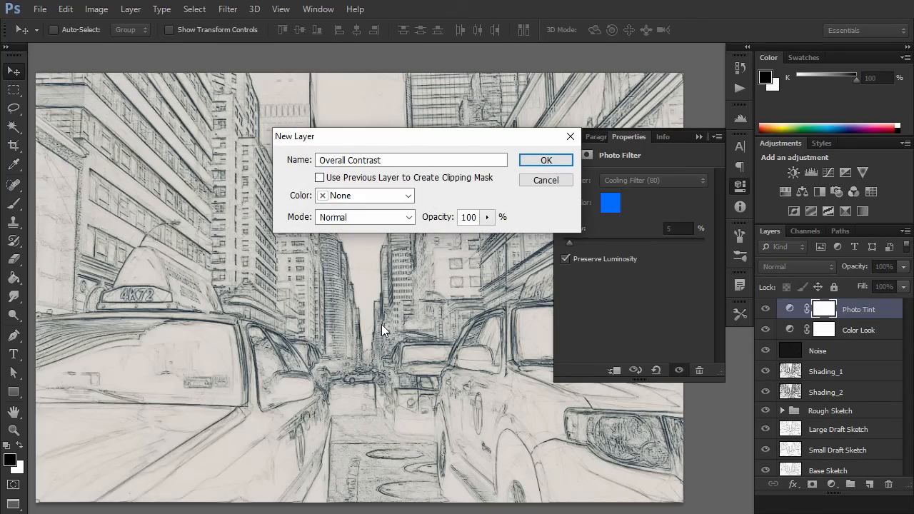
{"action": "left_click", "coordinate": [546, 160]}
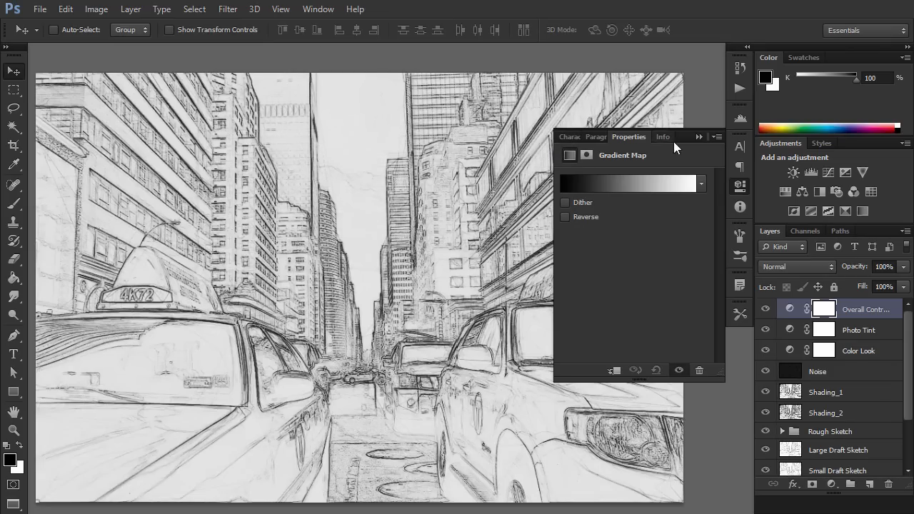
{"action": "left_click", "coordinate": [795, 267]}
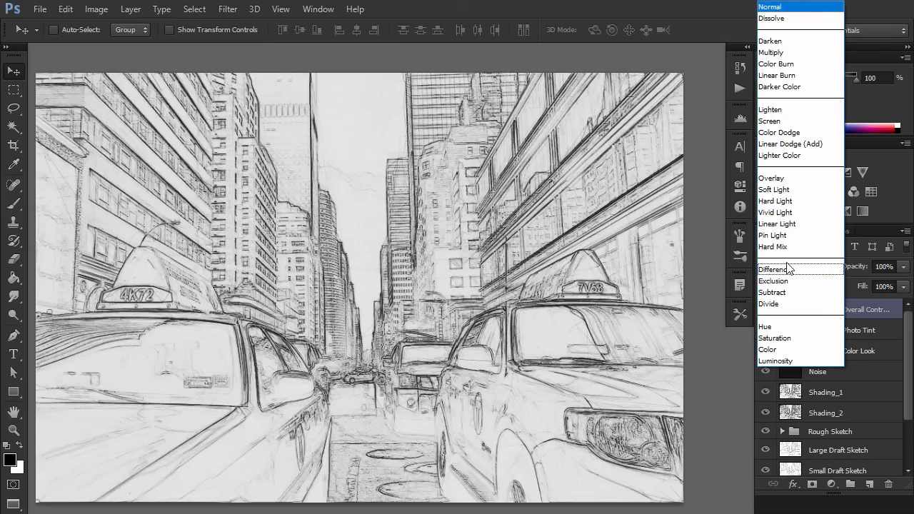
{"action": "left_click", "coordinate": [775, 188]}
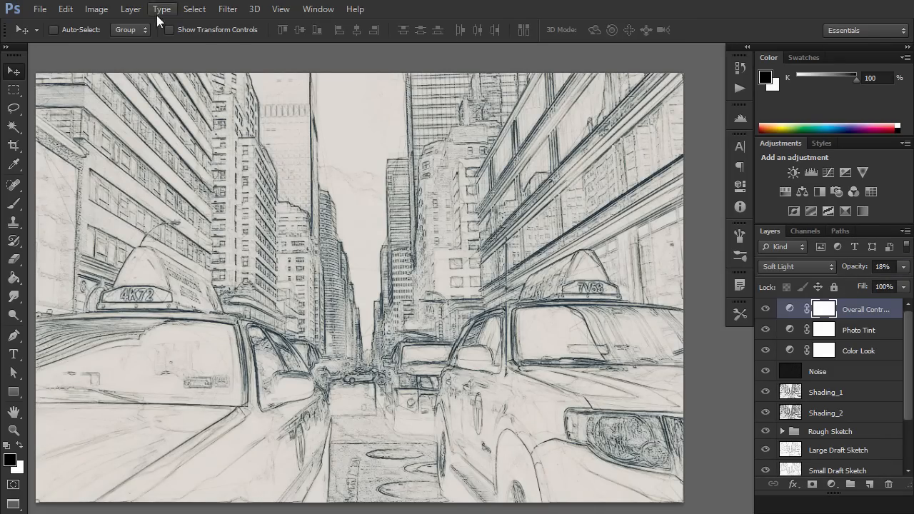
- Add a Vibrance layer named Overall Vibrance Saturation above Overall Contrast
{"action": "left_click", "coordinate": [132, 9]}
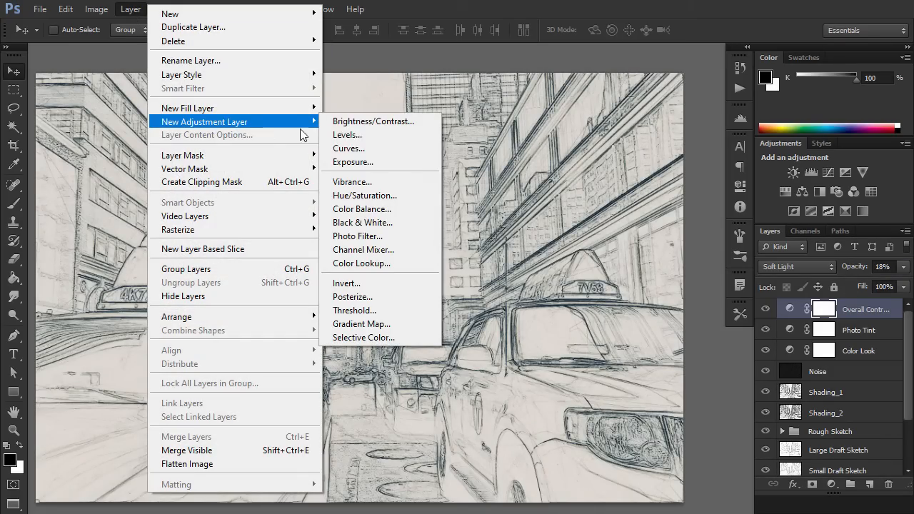
{"action": "left_click", "coordinate": [351, 181]}
{"action": "type", "text": "Overall Vibrance Saturati"}
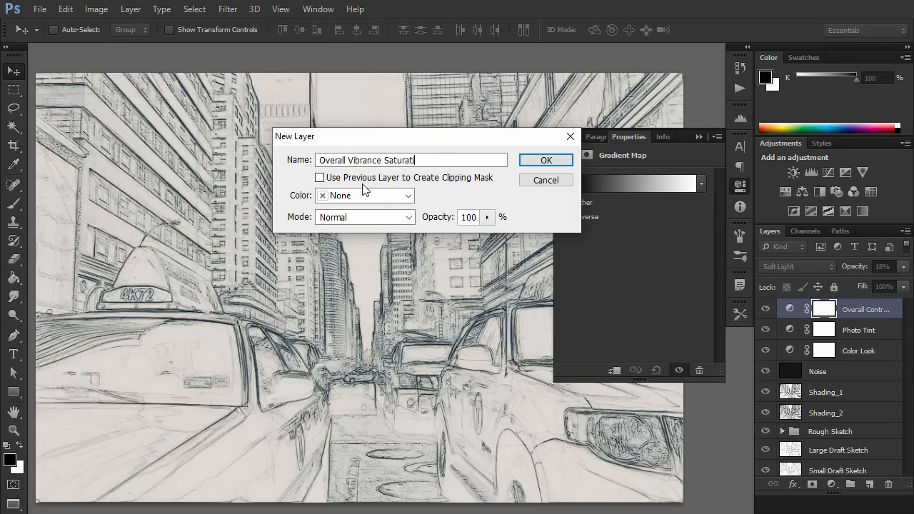
{"action": "left_click", "coordinate": [546, 160]}
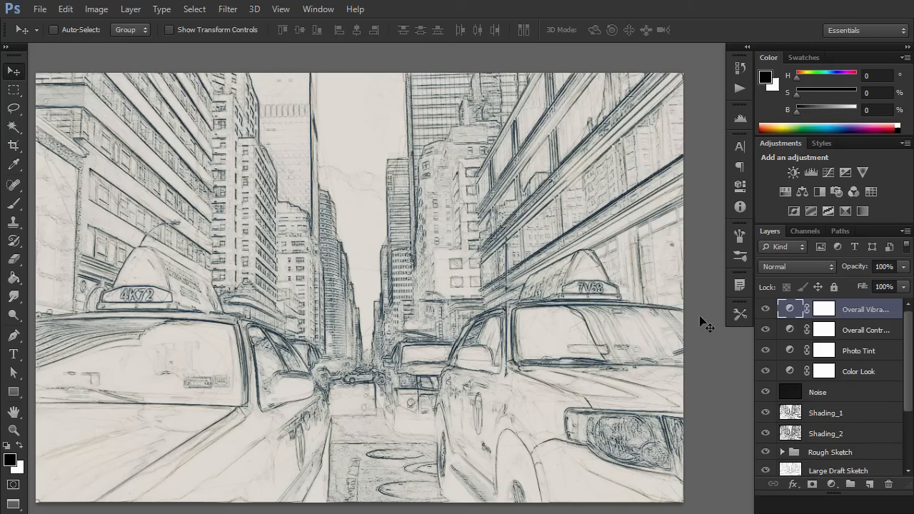
- Add a Levels layer named Overall Brightness and close its Properties panel
{"action": "left_click", "coordinate": [130, 9]}
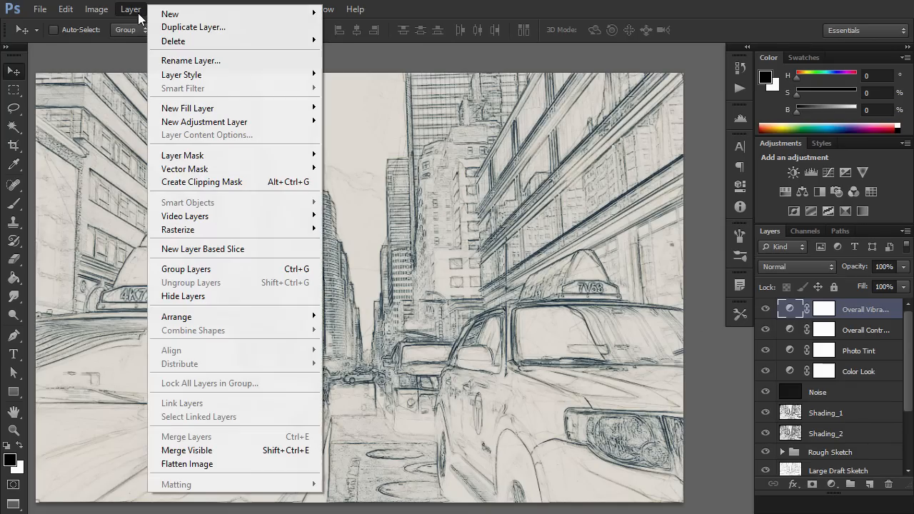
{"action": "mouse_move", "coordinate": [215, 121]}
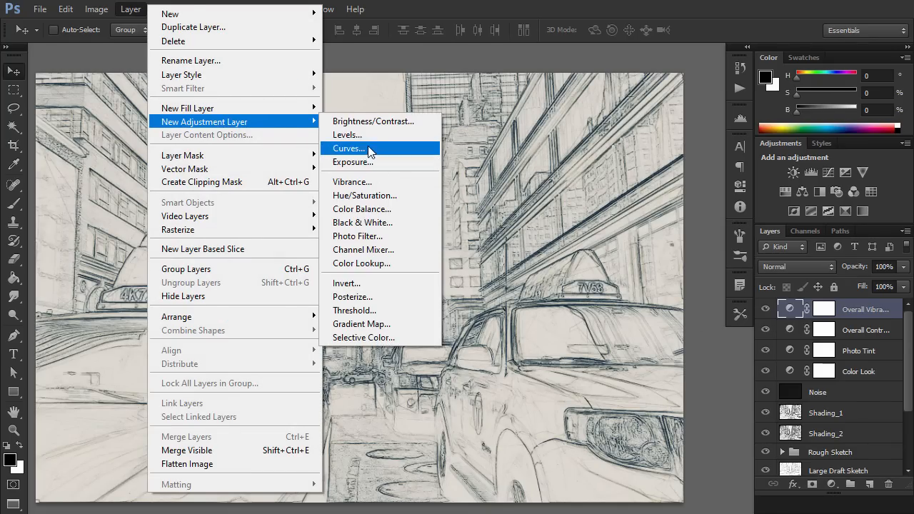
{"action": "left_click", "coordinate": [348, 149]}
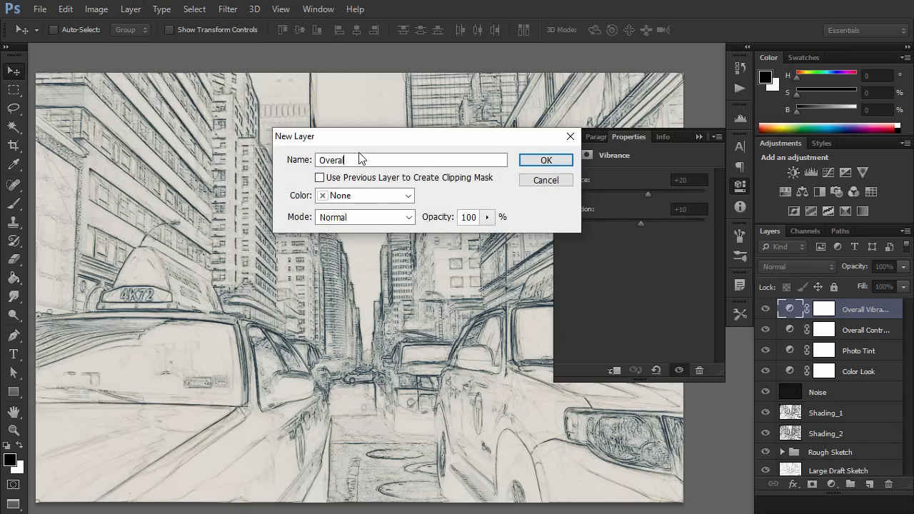
{"action": "left_click", "coordinate": [546, 160]}
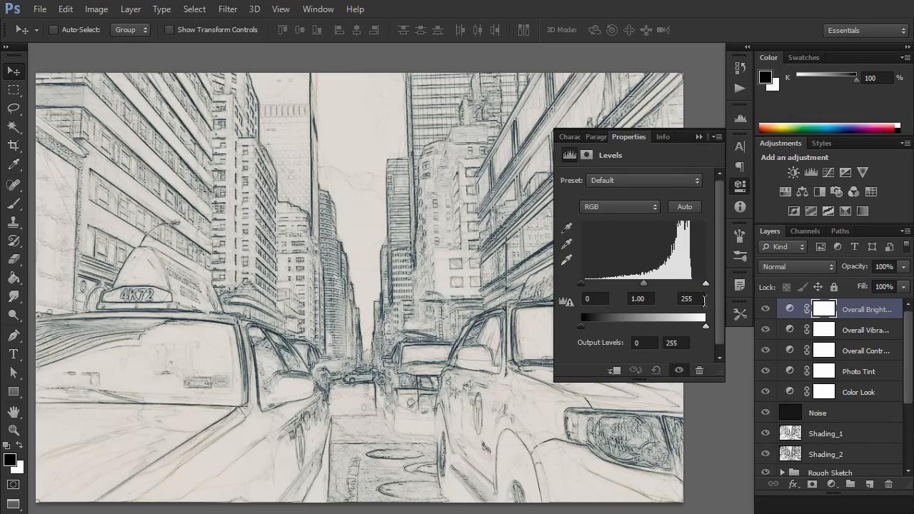
{"action": "left_click", "coordinate": [698, 137]}
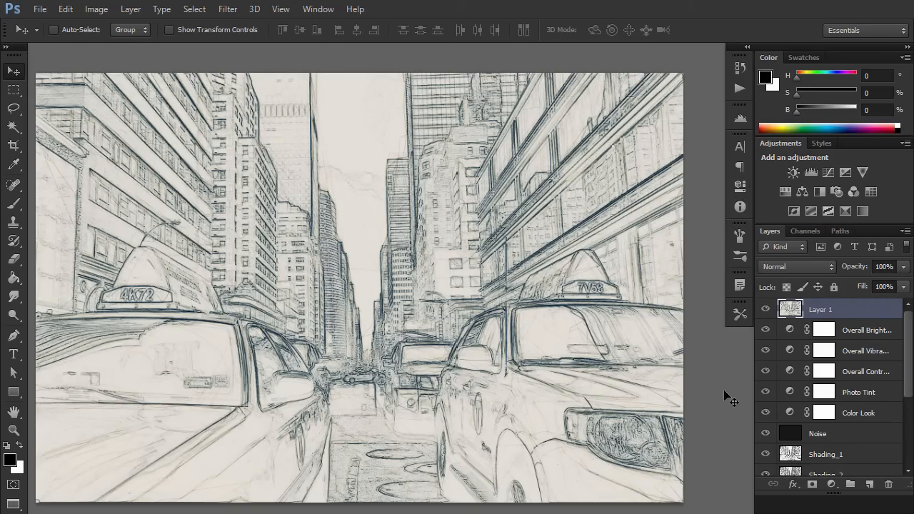
{"action": "mouse_move", "coordinate": [508, 106]}
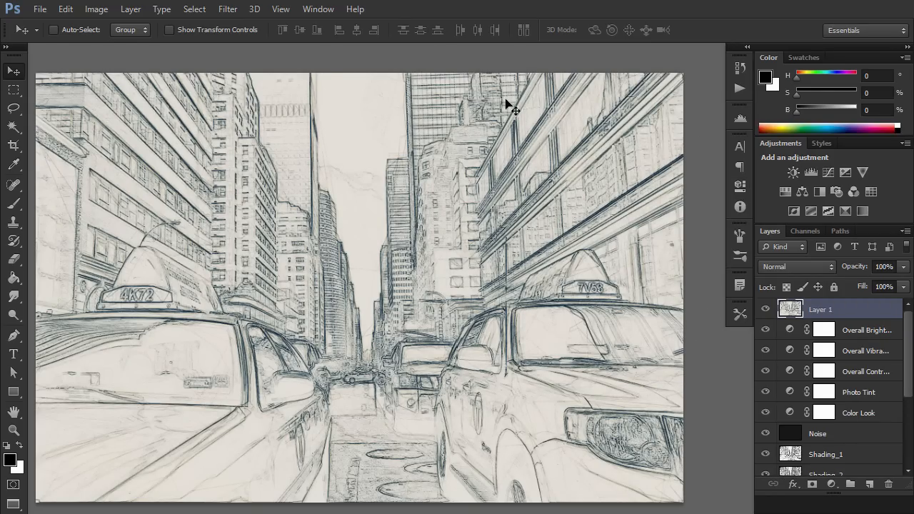
- Apply a 2-pixel High Pass to the stamped layer named Overall Sharpening
{"action": "left_click", "coordinate": [228, 9]}
{"action": "type", "text": "2"}
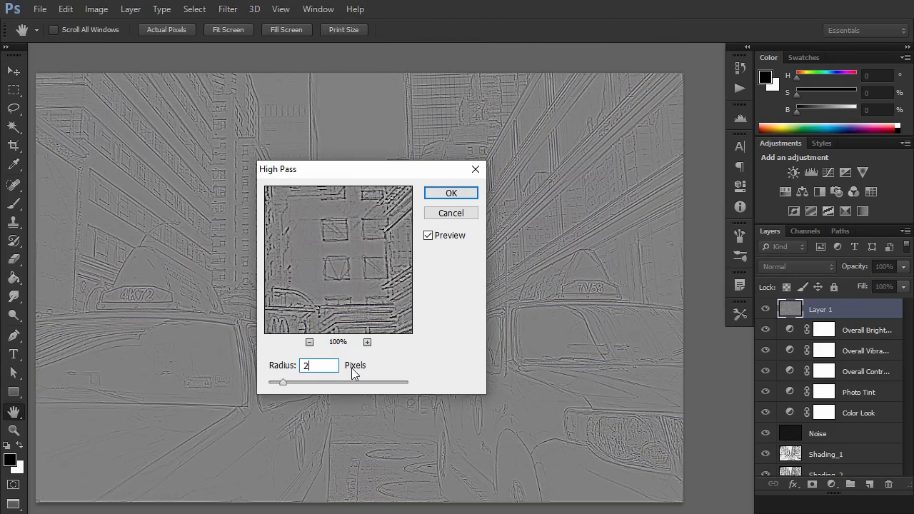
{"action": "left_click", "coordinate": [451, 192]}
{"action": "type", "text": "Overall Shar"}
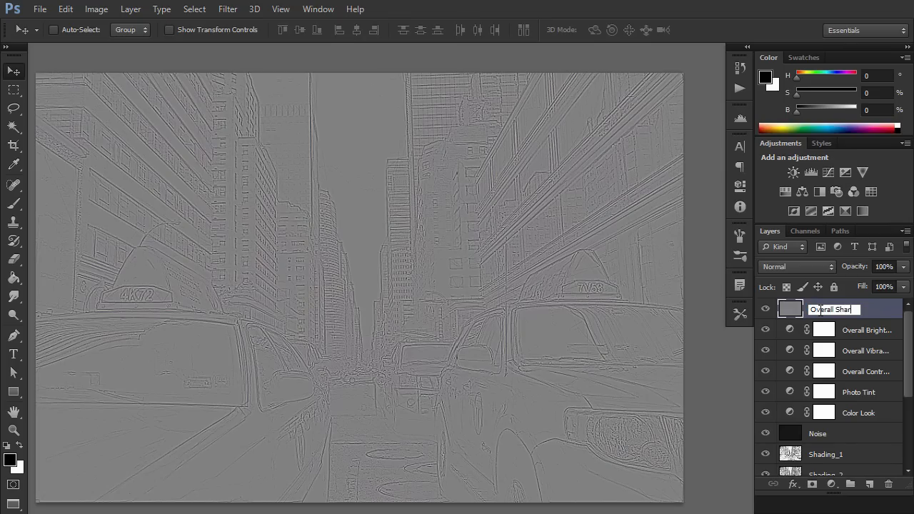
{"action": "left_click", "coordinate": [797, 267]}
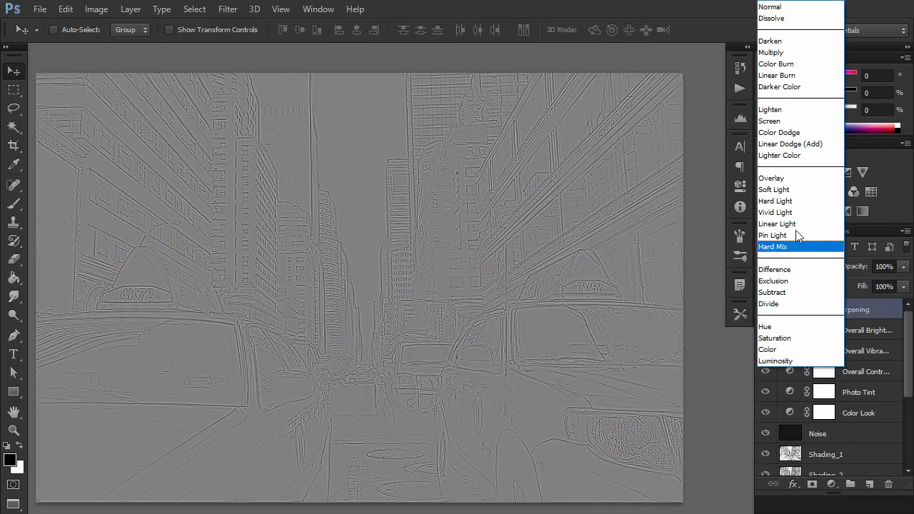